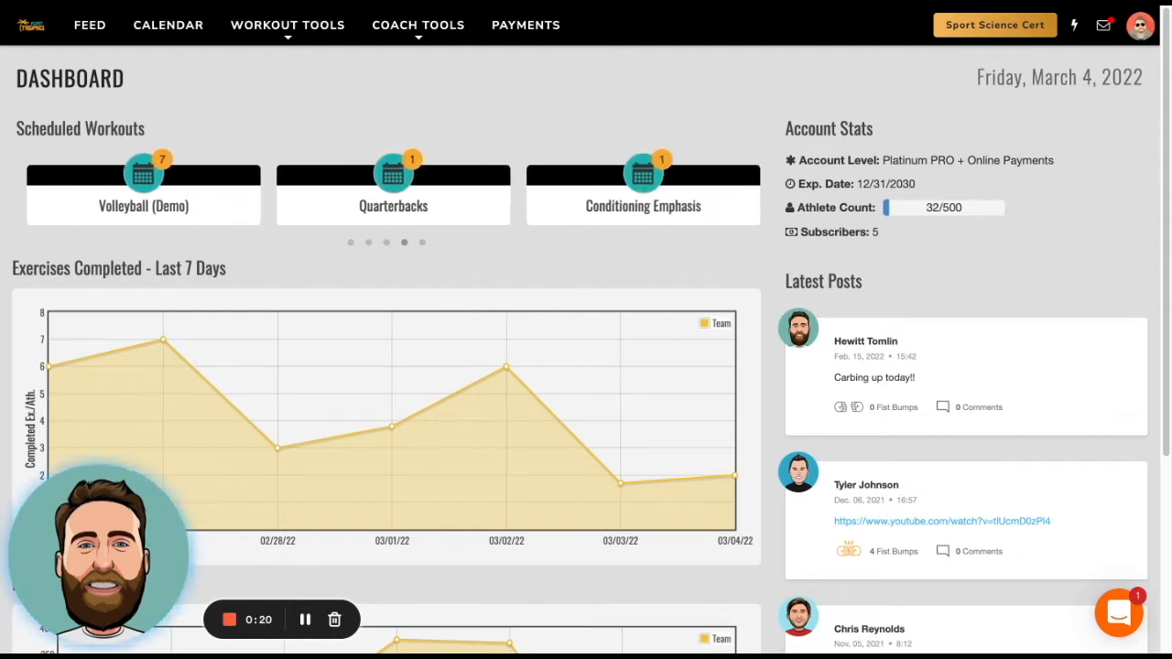
# - Go to the organization's Integrations settings via the account menu and scroll to the Devices list
pyautogui.click(1140, 26)
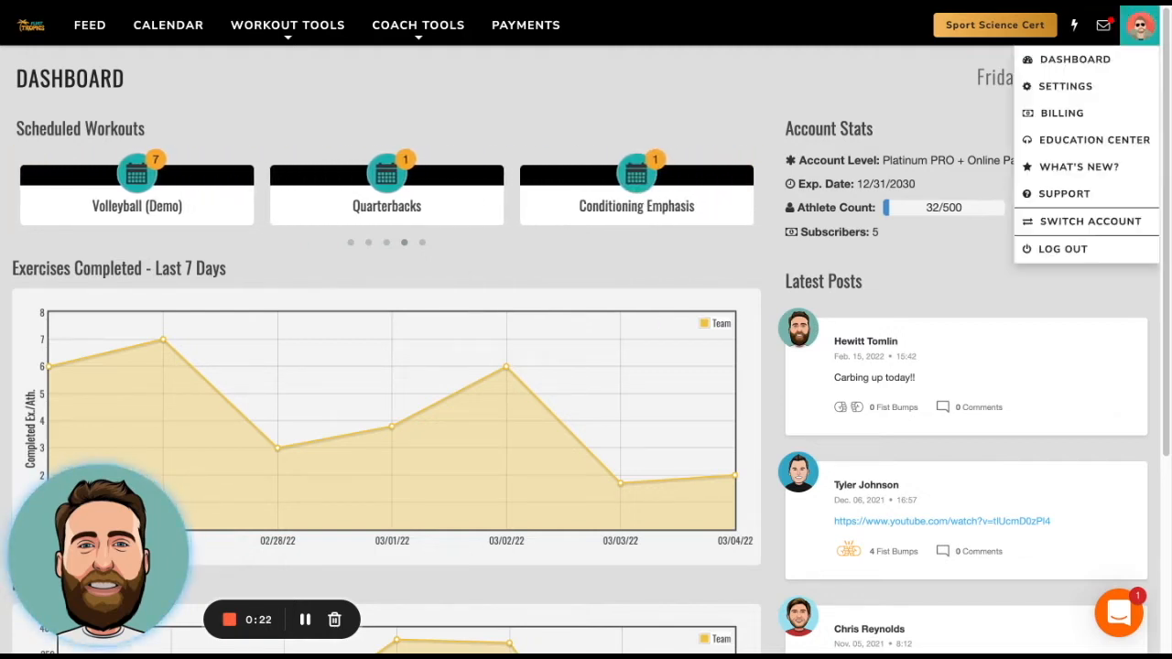
pyautogui.click(1067, 86)
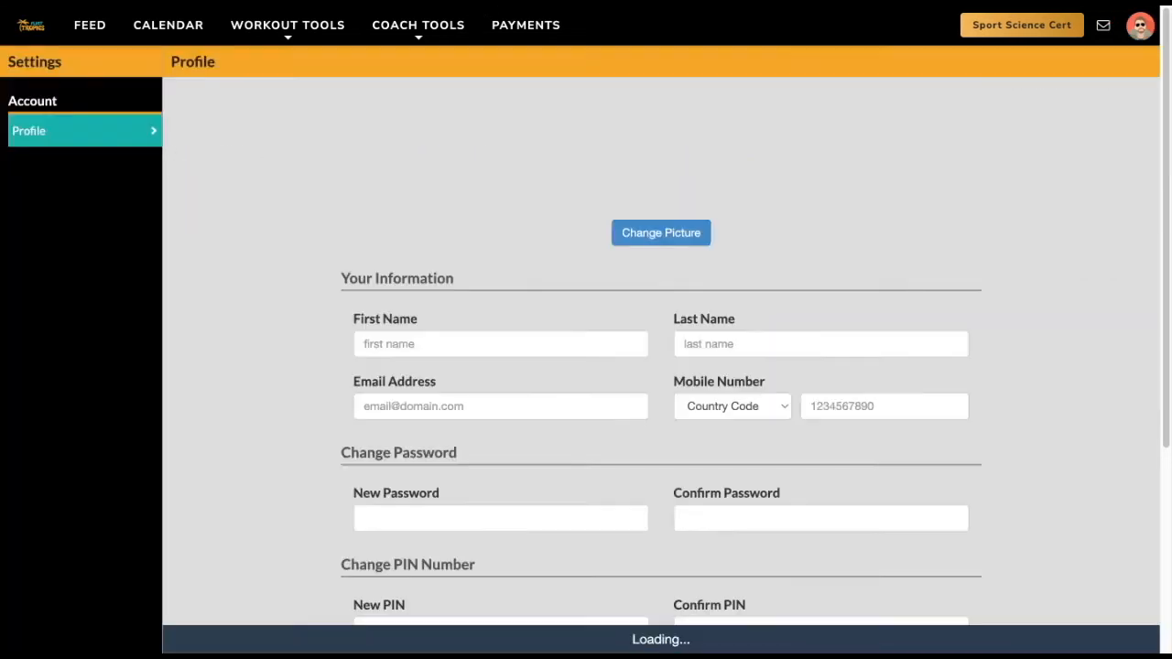
pyautogui.click(42, 232)
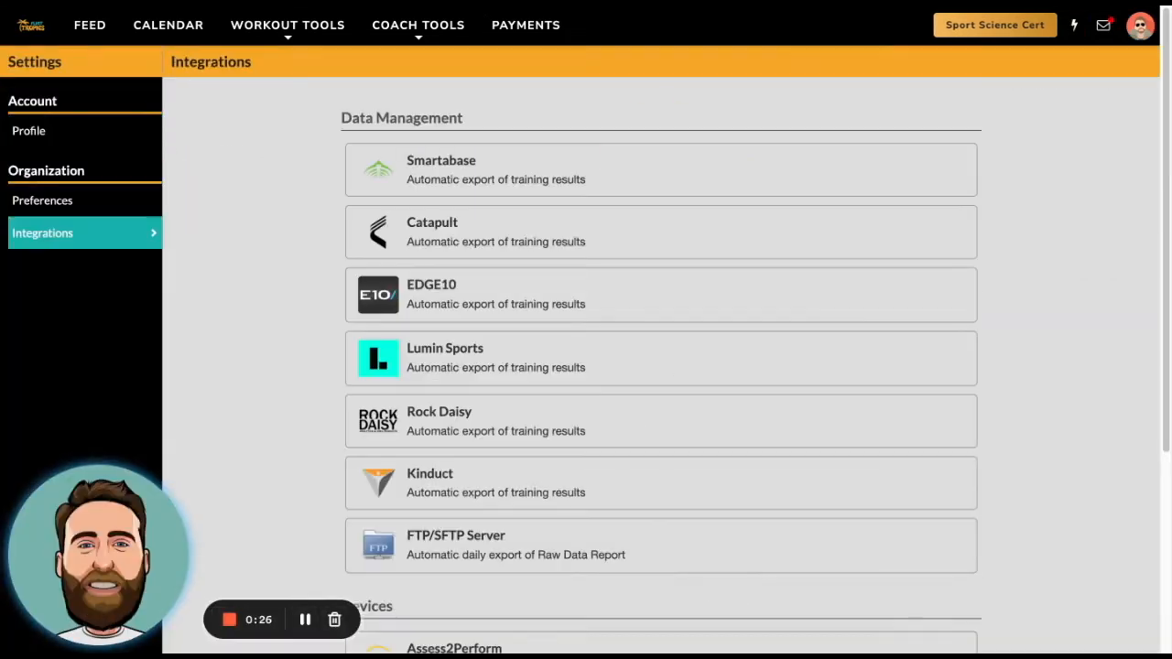
pyautogui.scroll(-3)
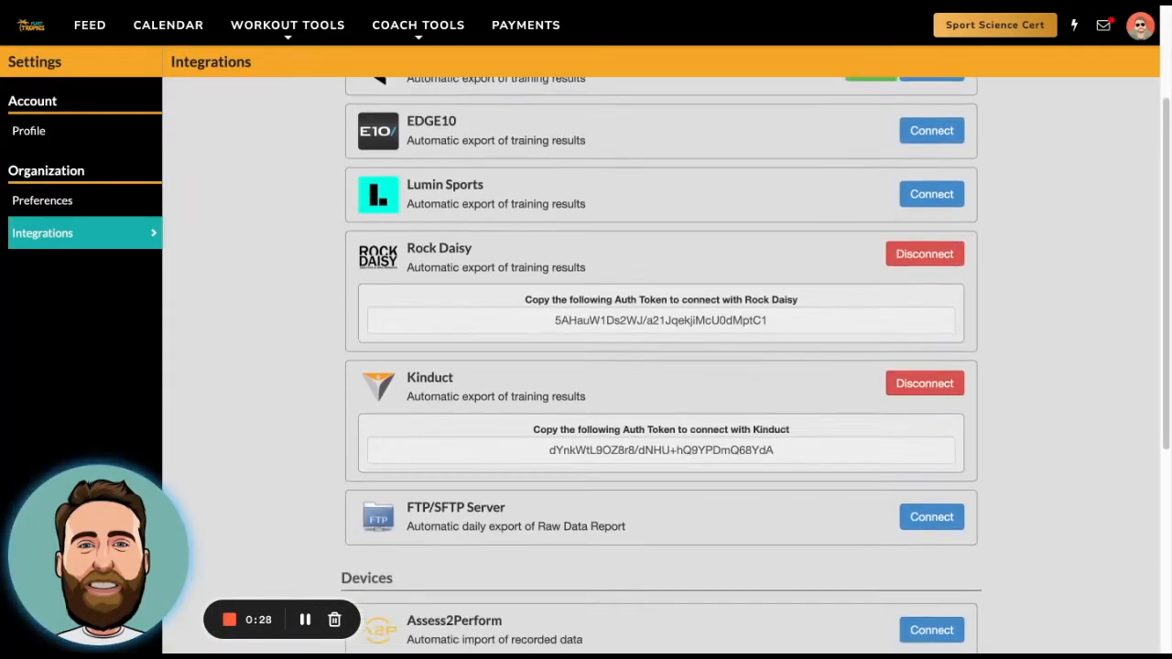
pyautogui.scroll(-3)
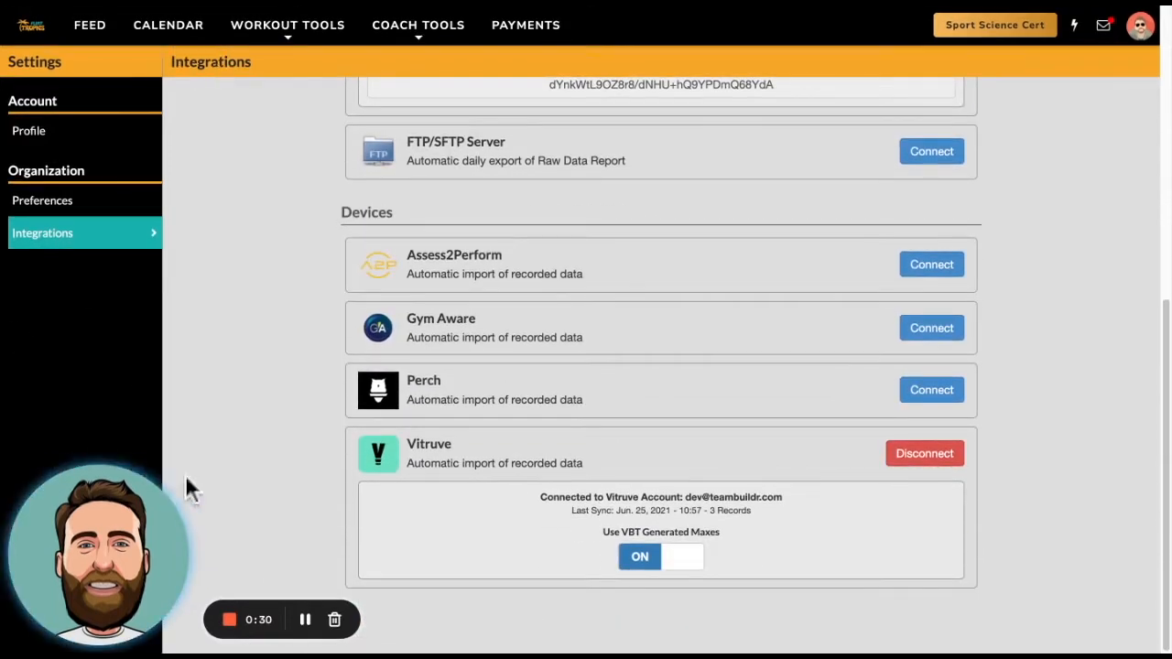
pyautogui.moveTo(1110, 484)
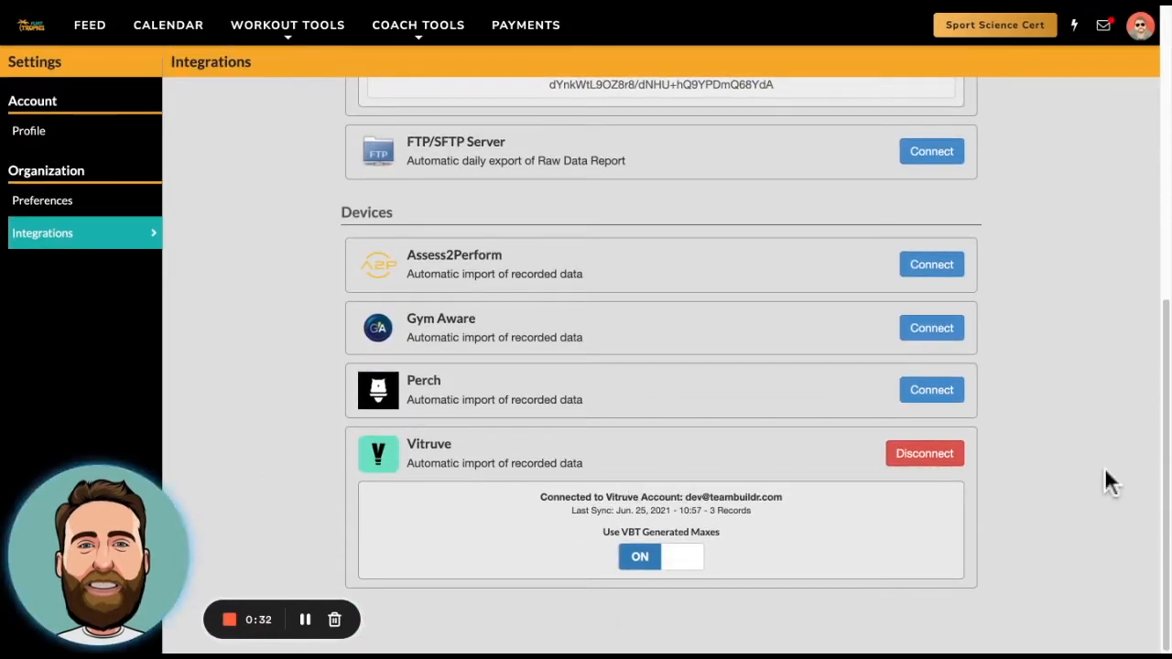
pyautogui.click(931, 388)
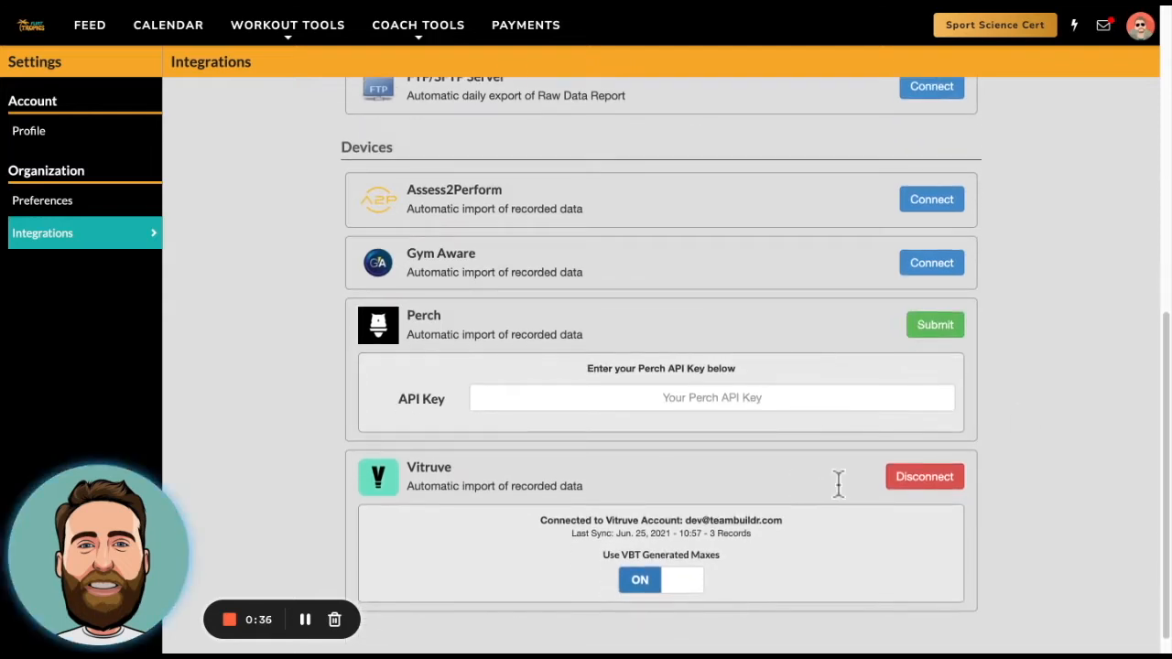
pyautogui.click(713, 397)
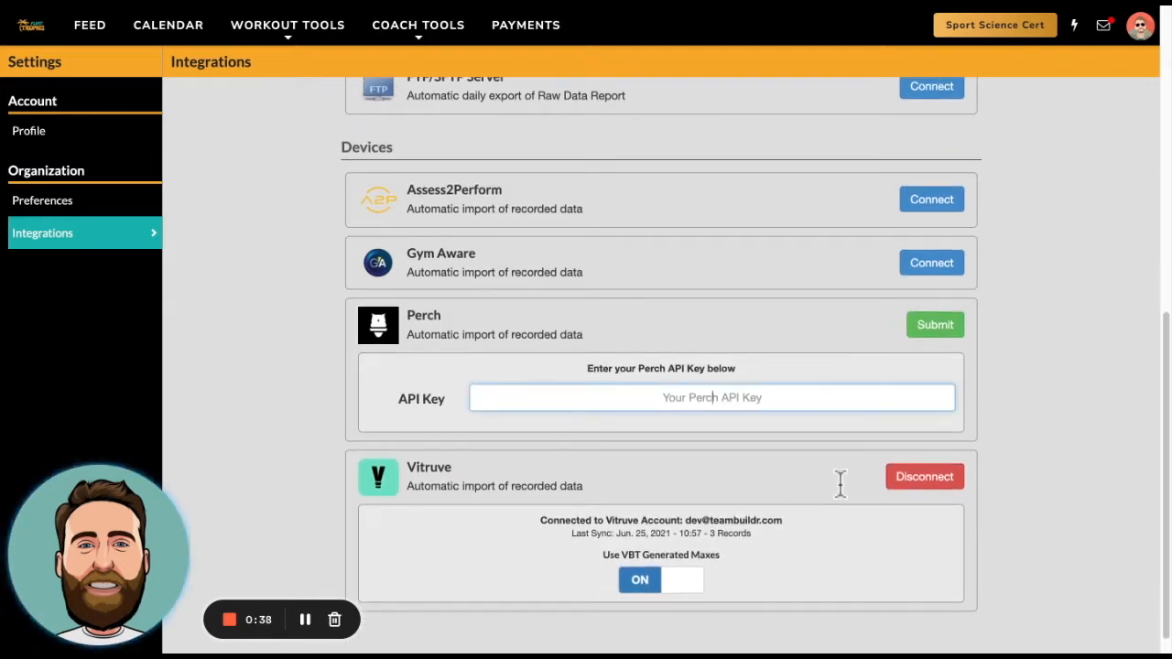
pyautogui.moveTo(927, 485)
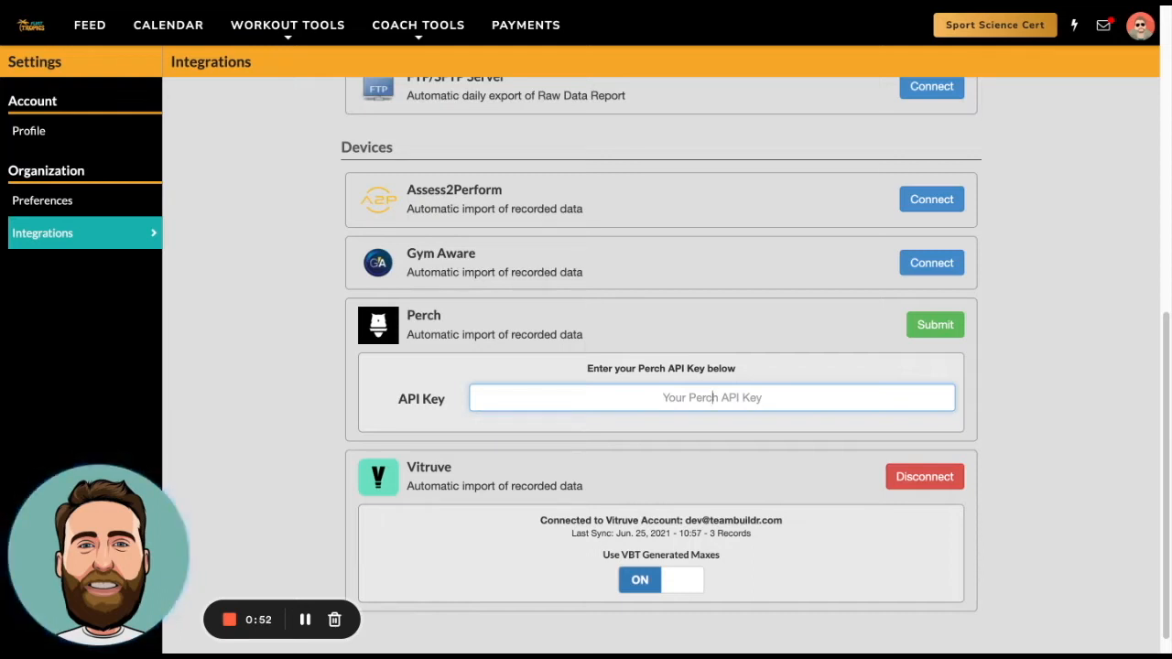
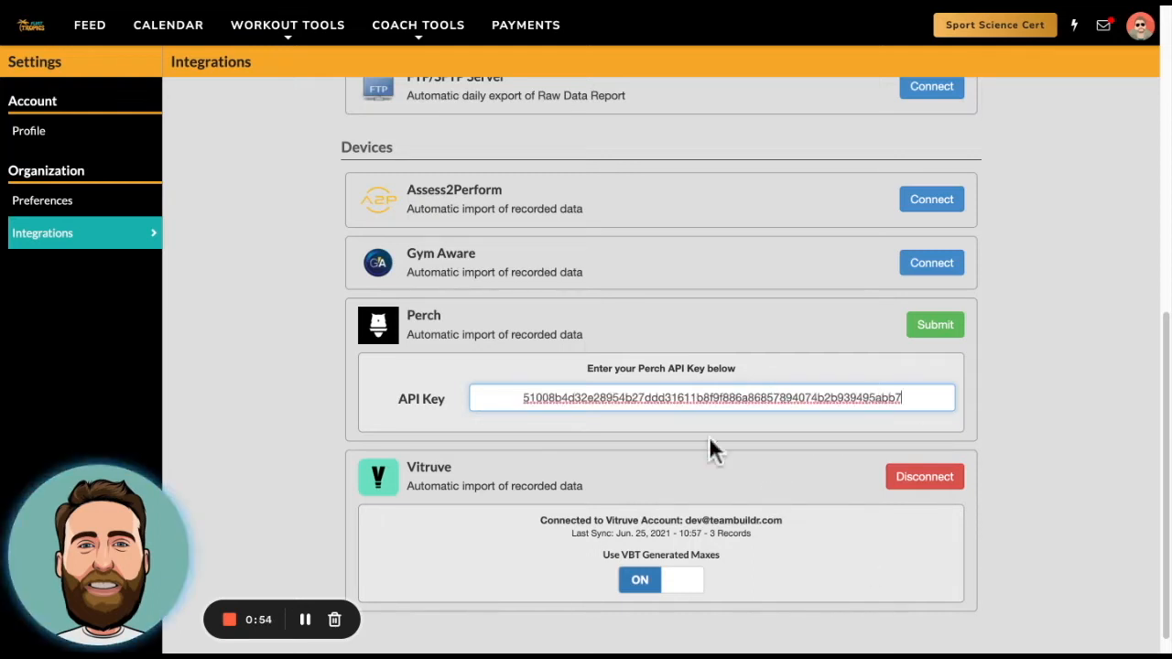
pyautogui.moveTo(1108, 480)
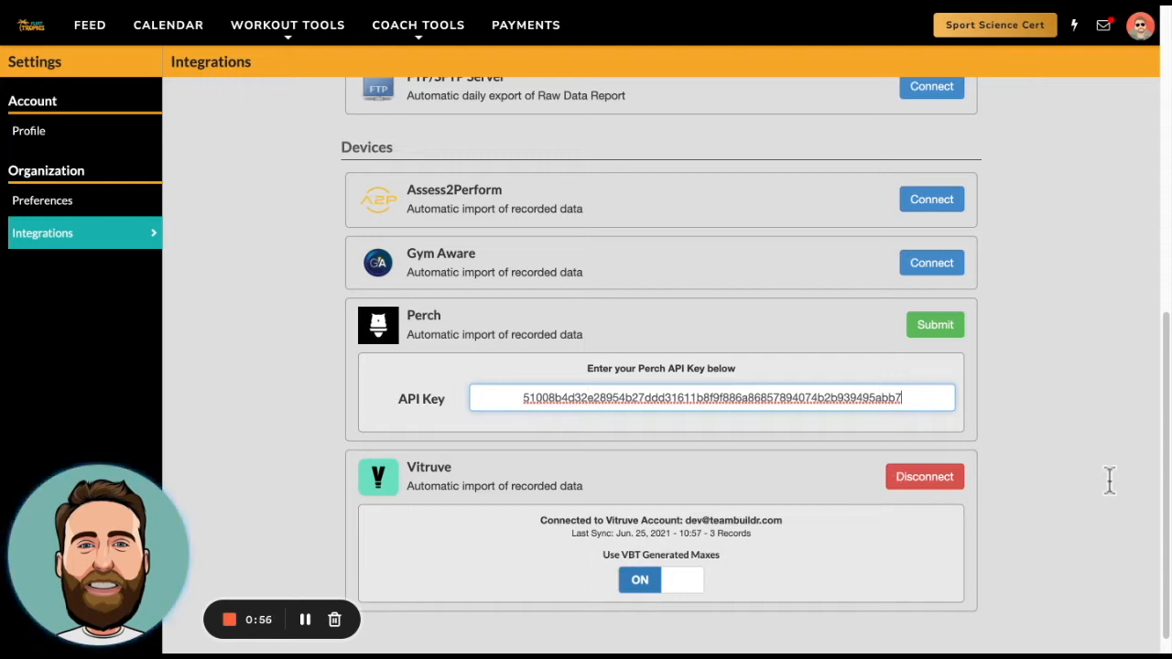
# - Submit the API key so the Perch account connects successfully
pyautogui.click(934, 324)
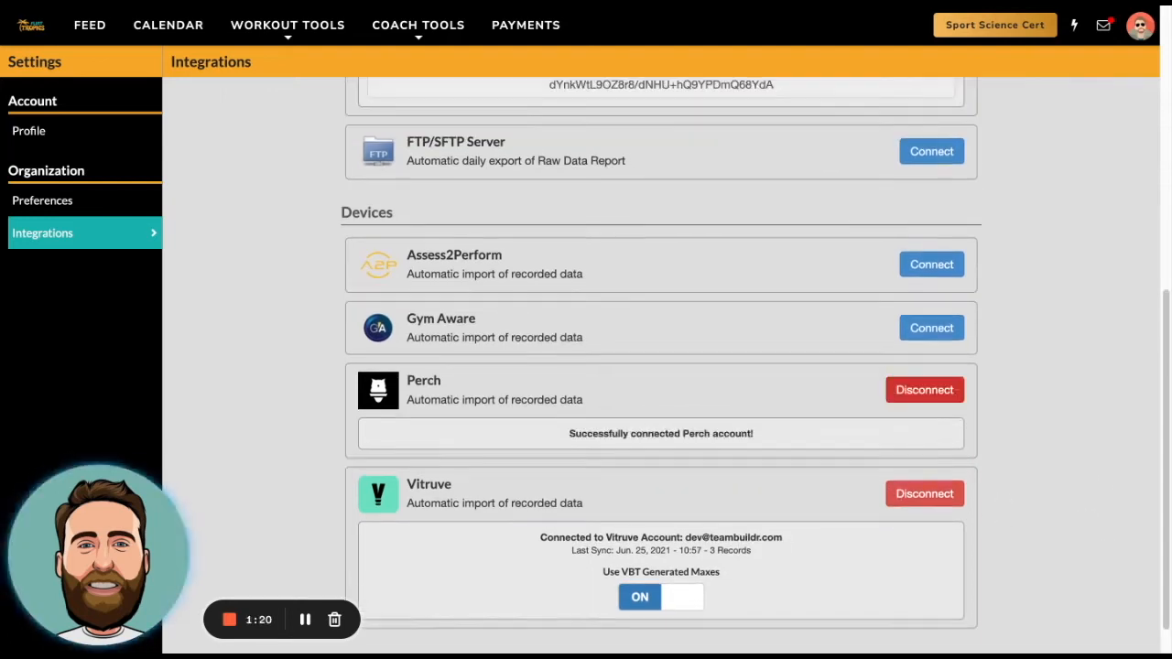
pyautogui.moveTo(832, 587)
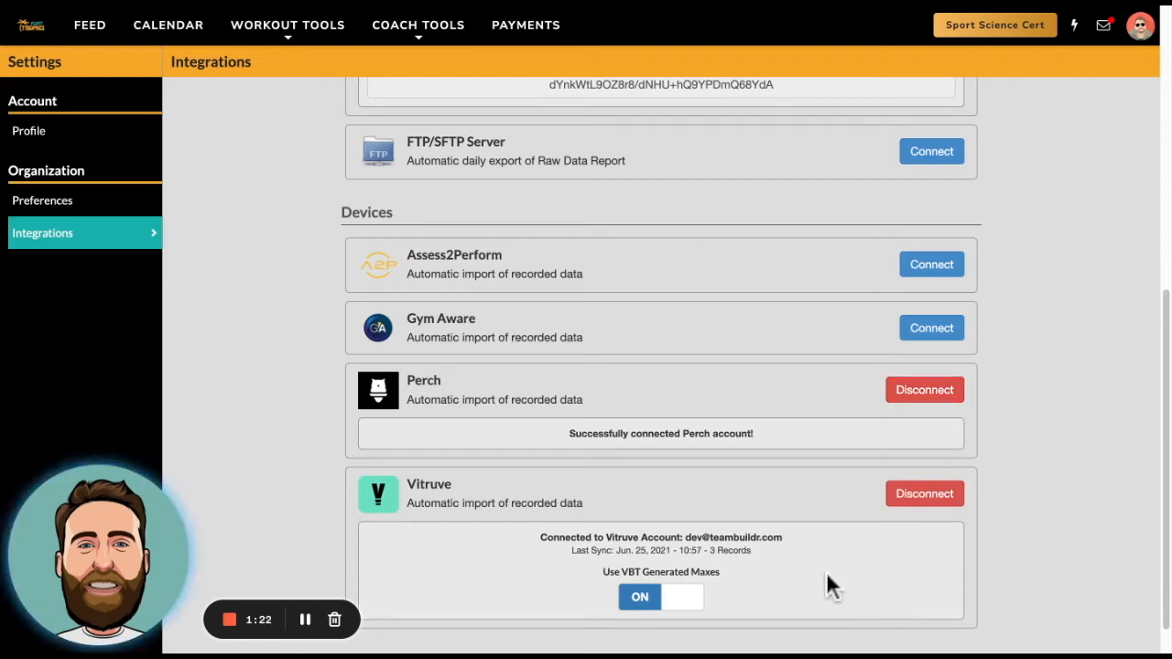
pyautogui.moveTo(916, 590)
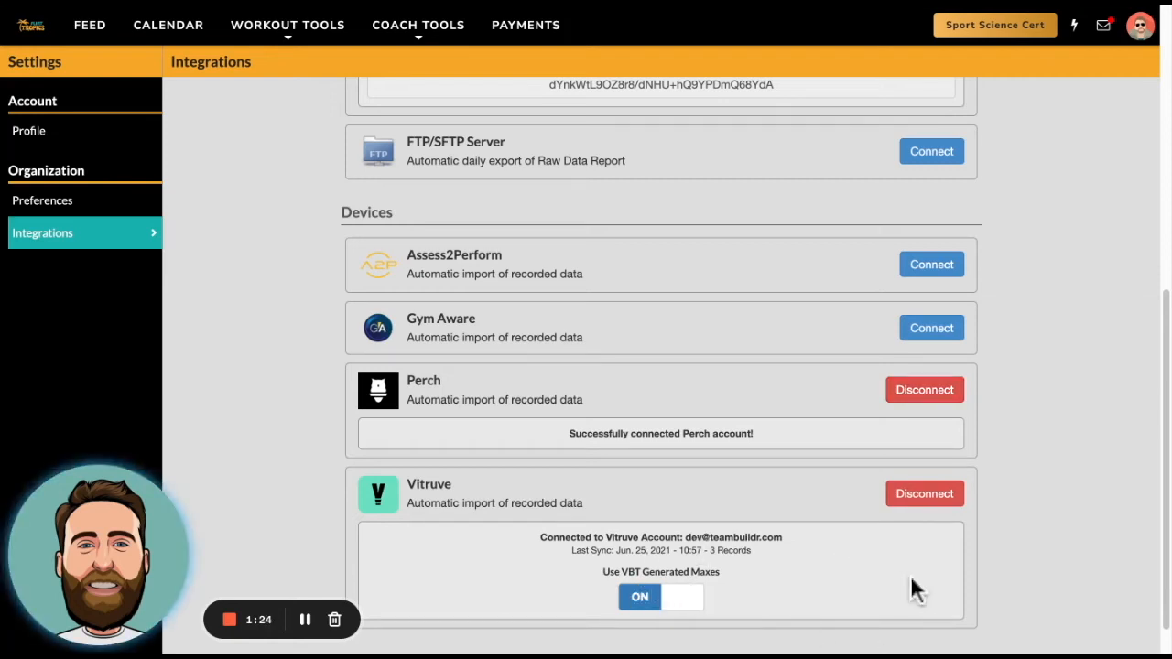
pyautogui.moveTo(773, 546)
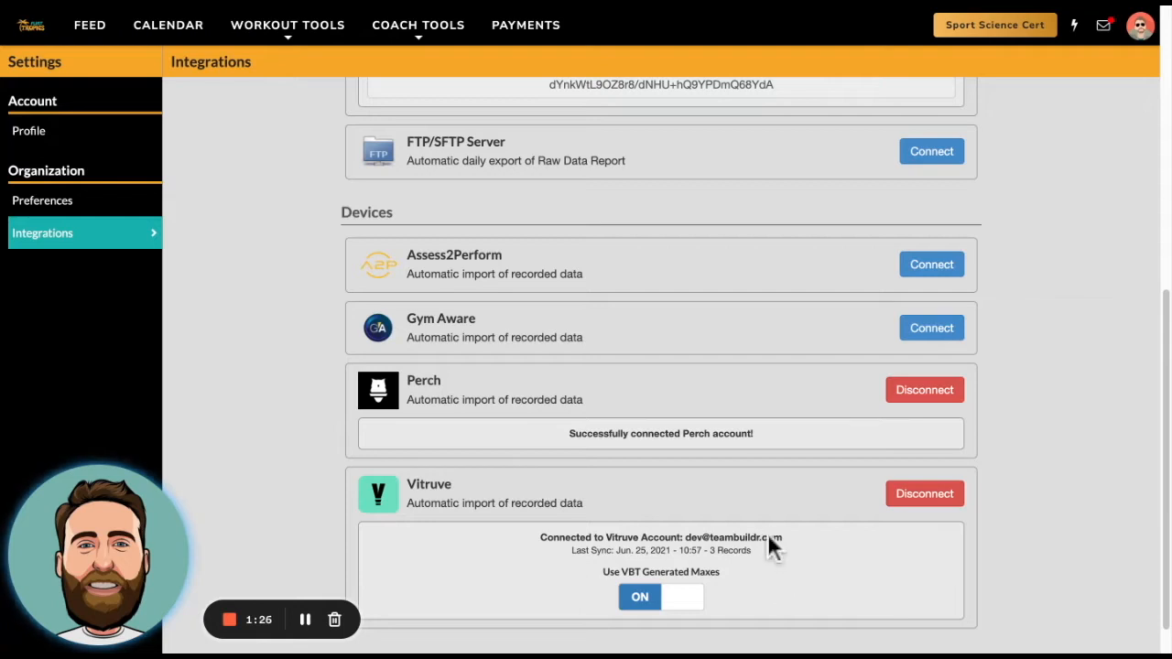
pyautogui.moveTo(773, 260)
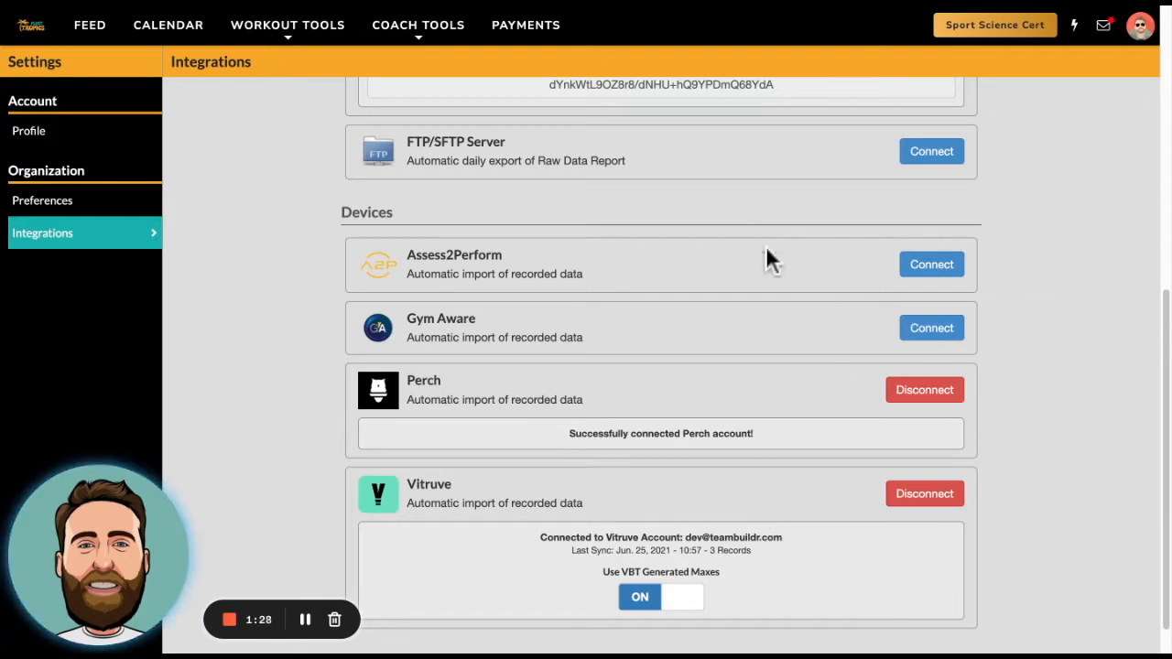
pyautogui.moveTo(821, 469)
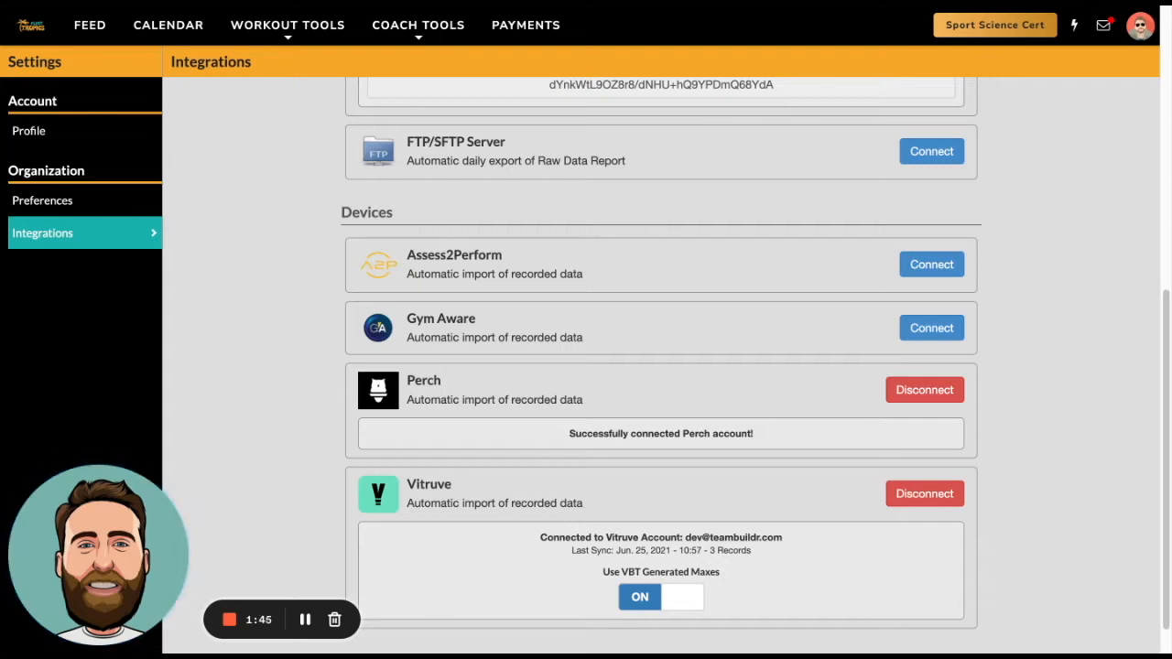
# - Go to the Master Database of lifts from Workout Tools
pyautogui.click(417, 26)
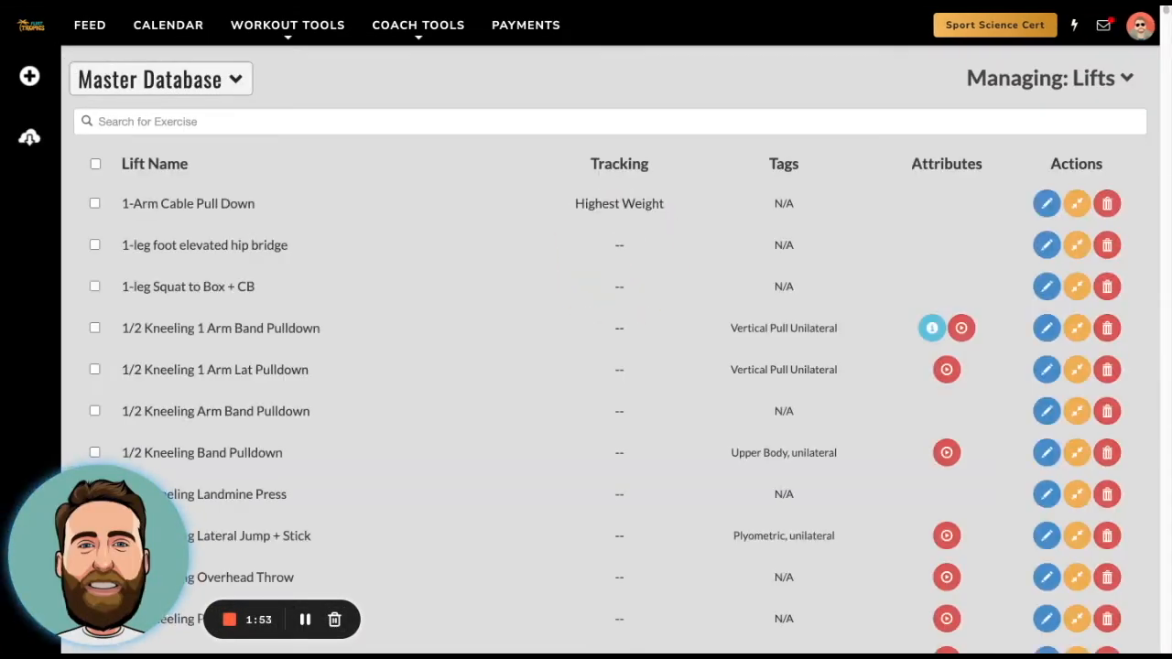
# - Switch the lift database view to Imported Exercises showing Perch-tagged lifts
pyautogui.click(159, 79)
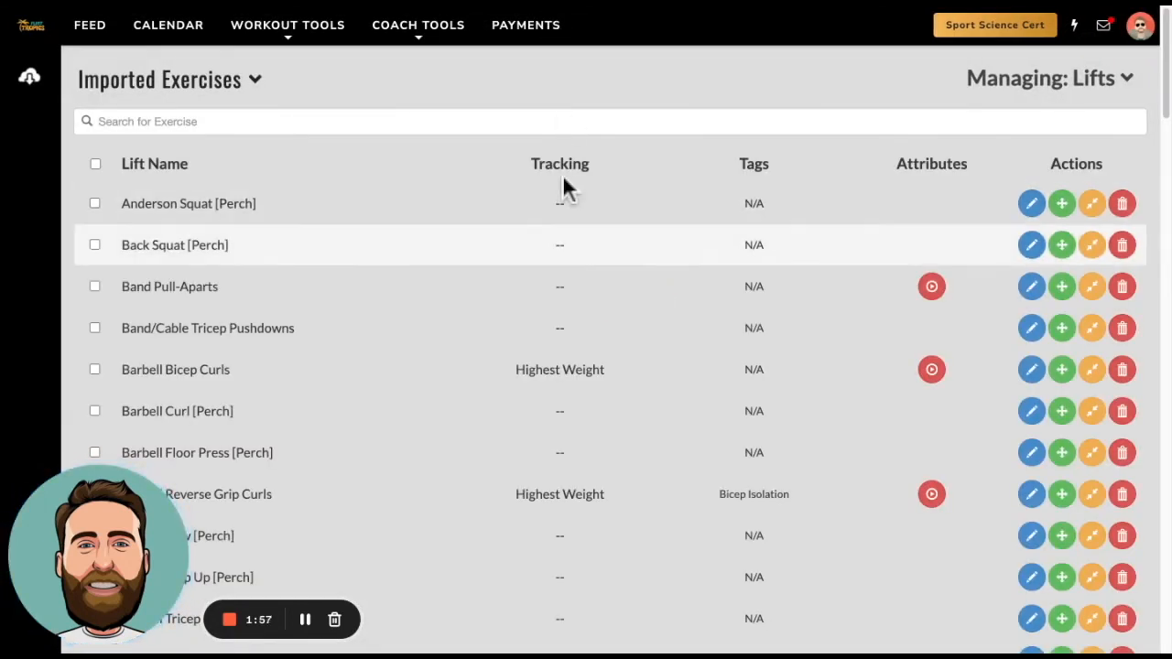
pyautogui.moveTo(546, 113)
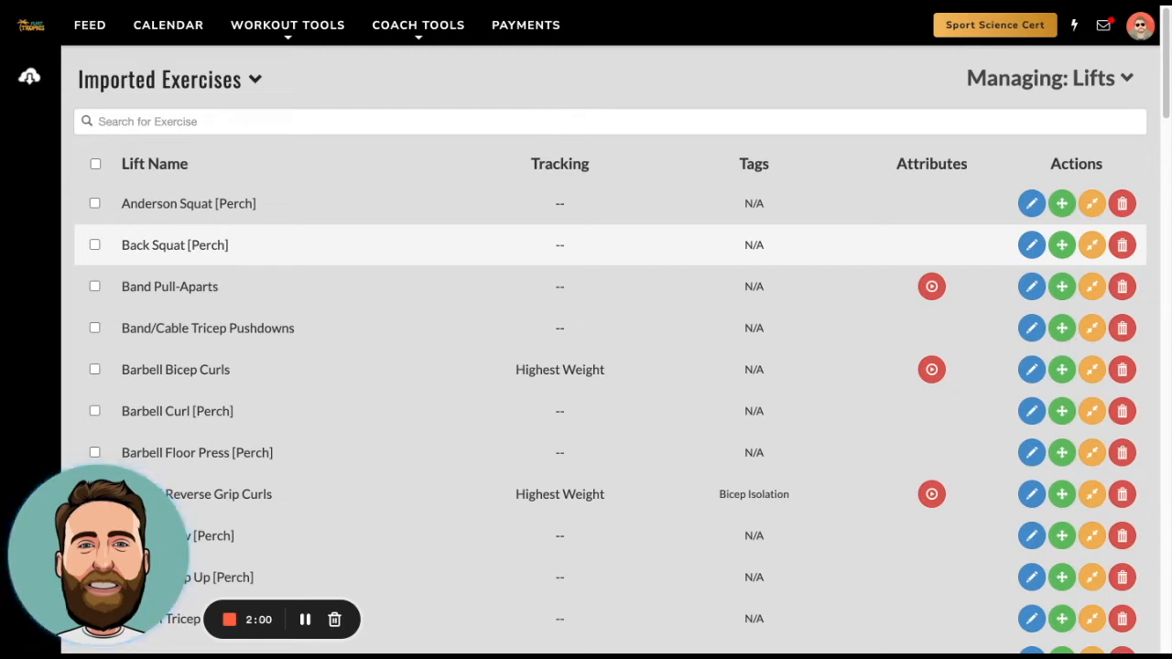
pyautogui.moveTo(358, 121)
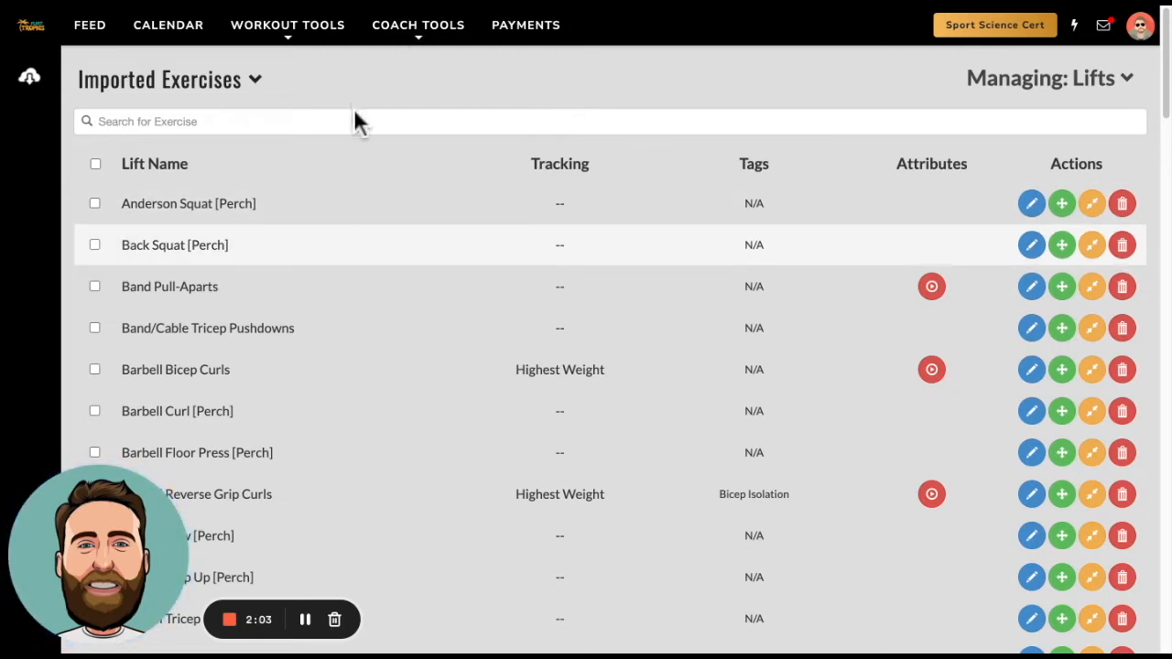
pyautogui.moveTo(388, 81)
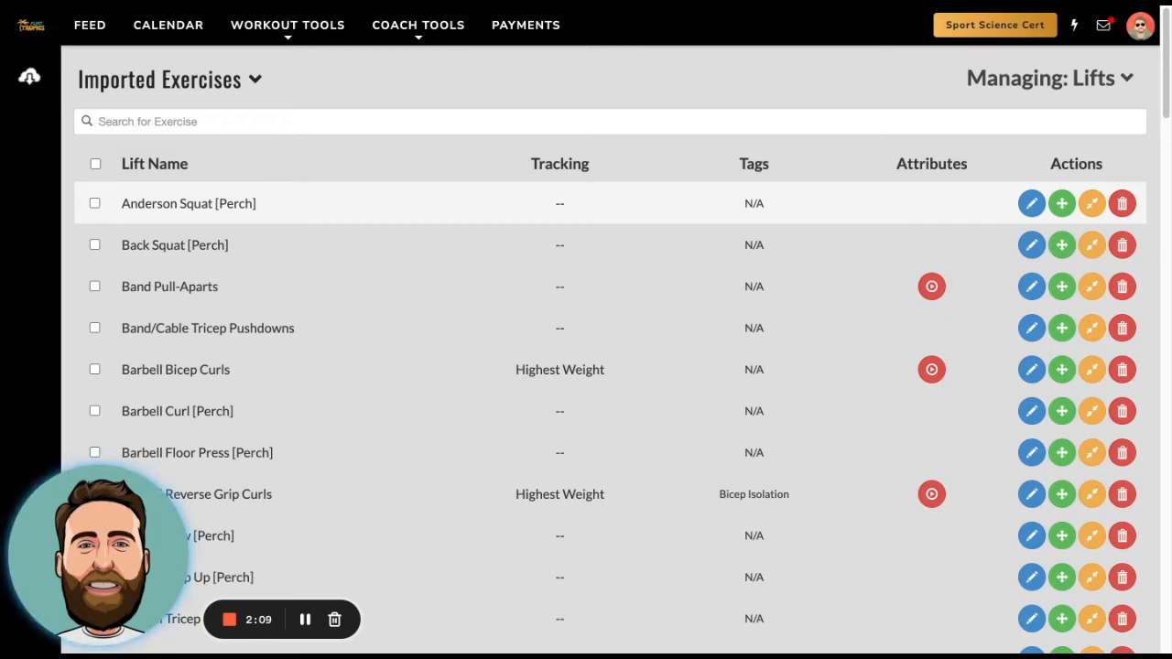
pyautogui.moveTo(414, 117)
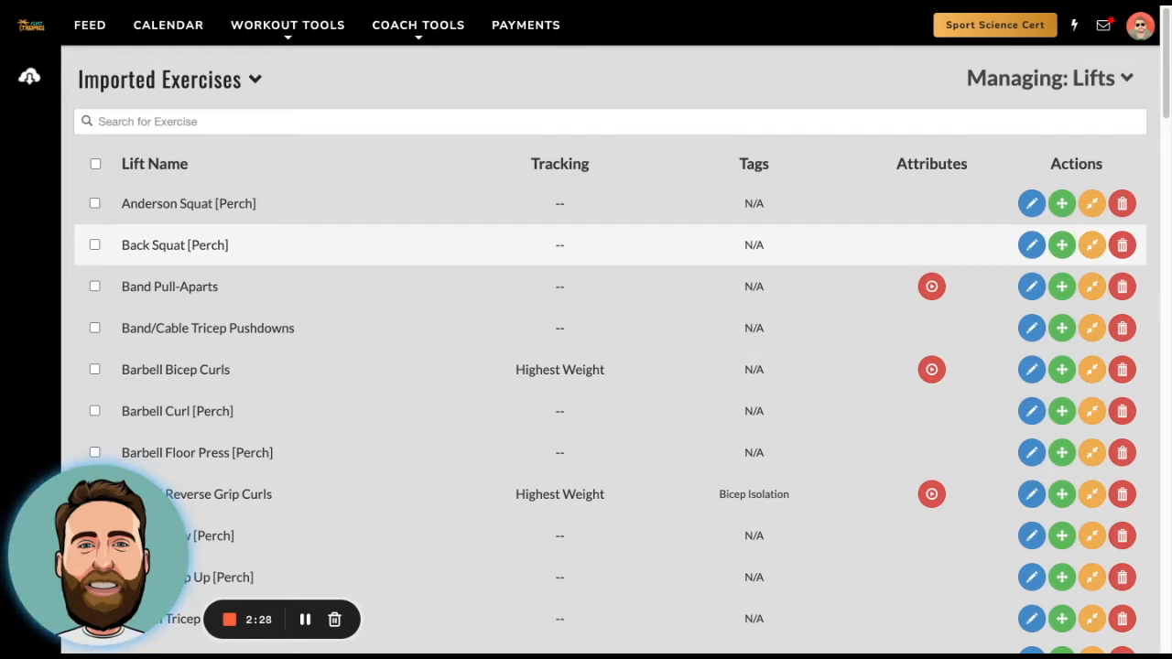
pyautogui.moveTo(963, 117)
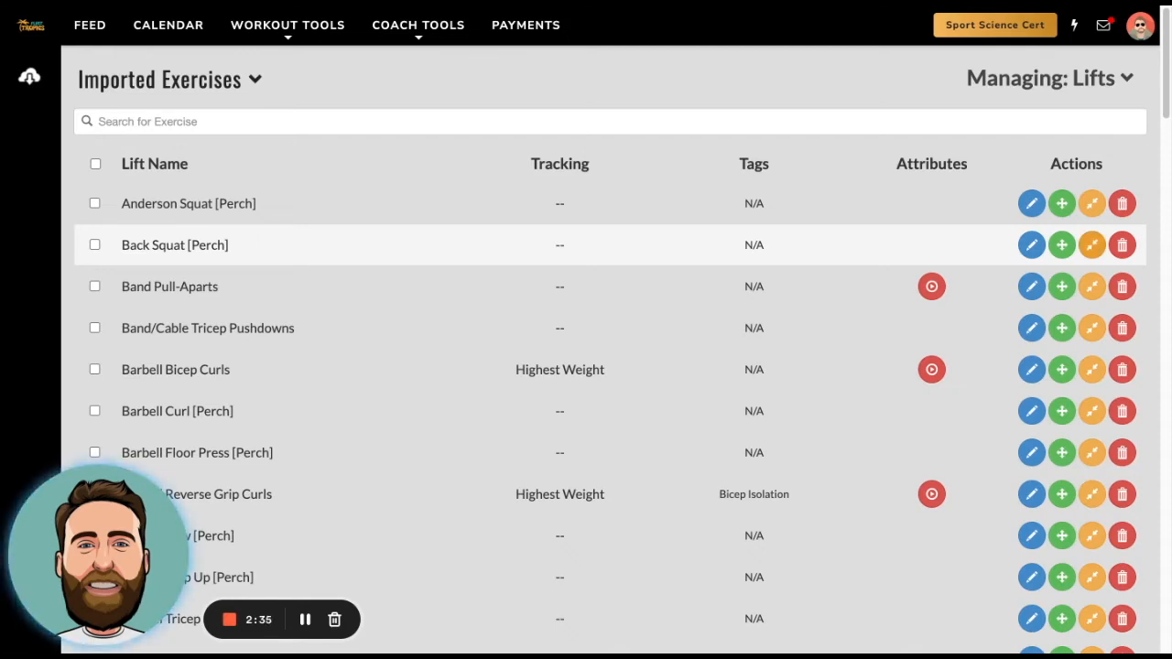
# - Search 'barbell', select Barbell Back Squat as the merge target and merge Back Squat [Perch] into it
pyautogui.click(1092, 245)
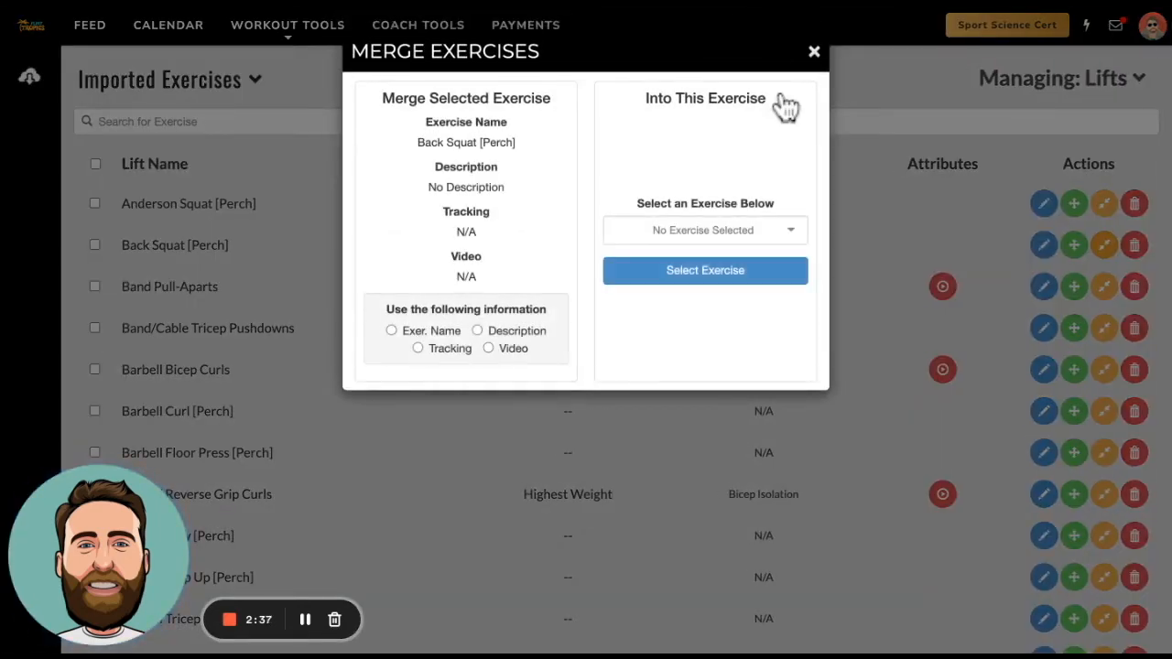
pyautogui.write('barbell')
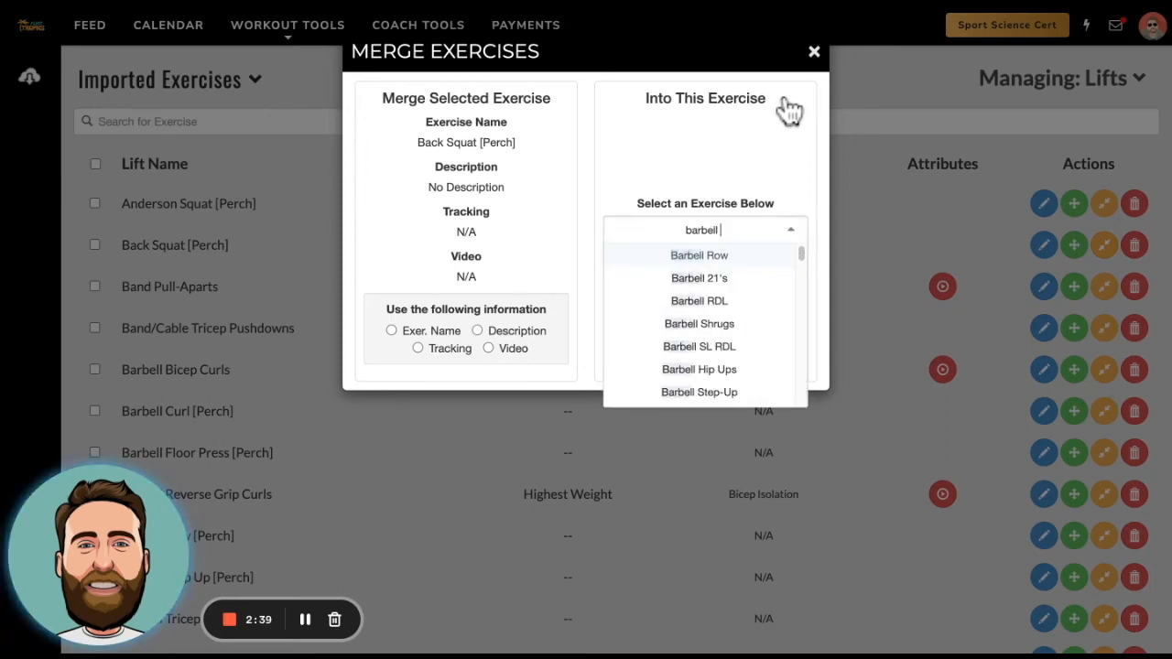
pyautogui.click(706, 256)
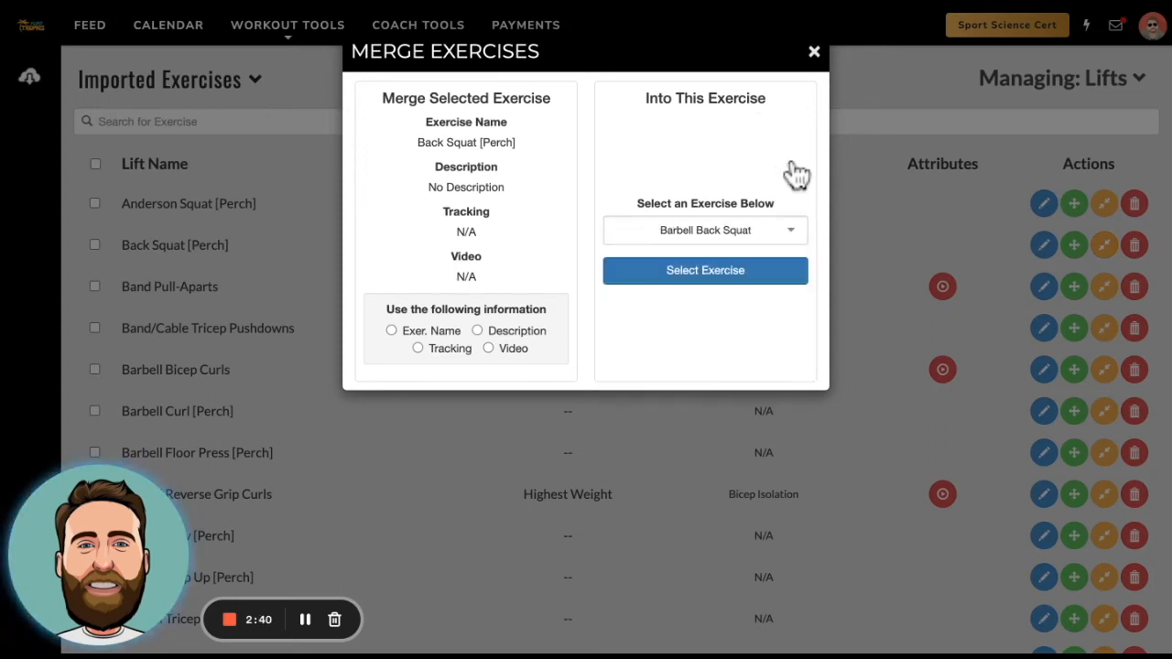
pyautogui.click(705, 271)
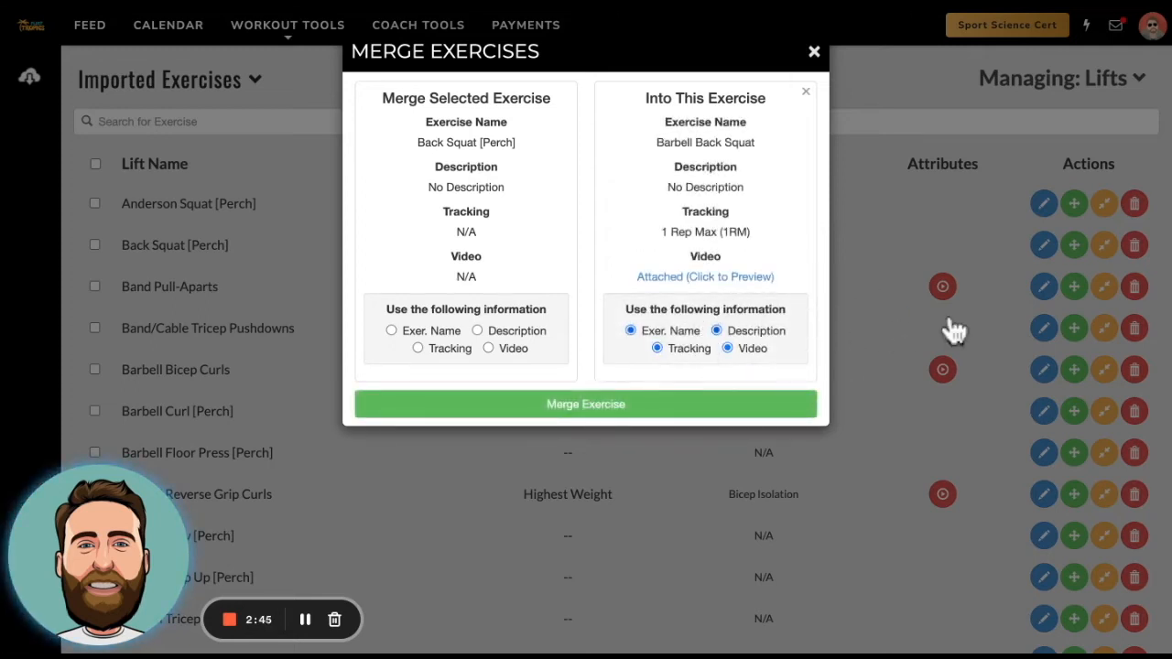
pyautogui.moveTo(751, 150)
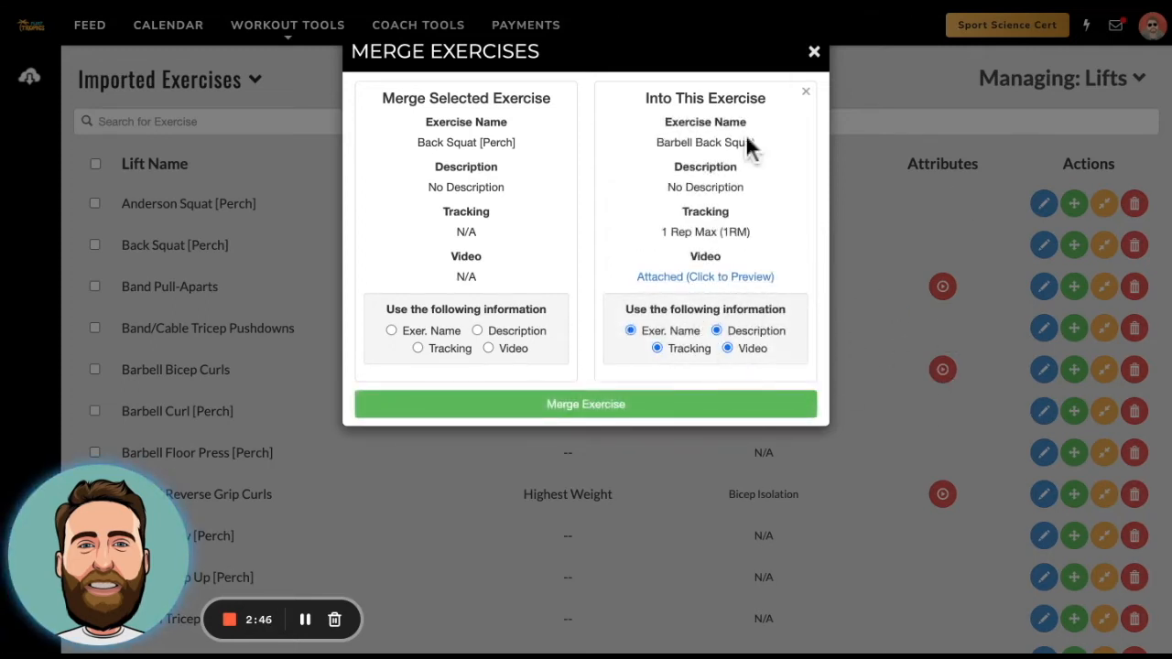
pyautogui.moveTo(749, 148)
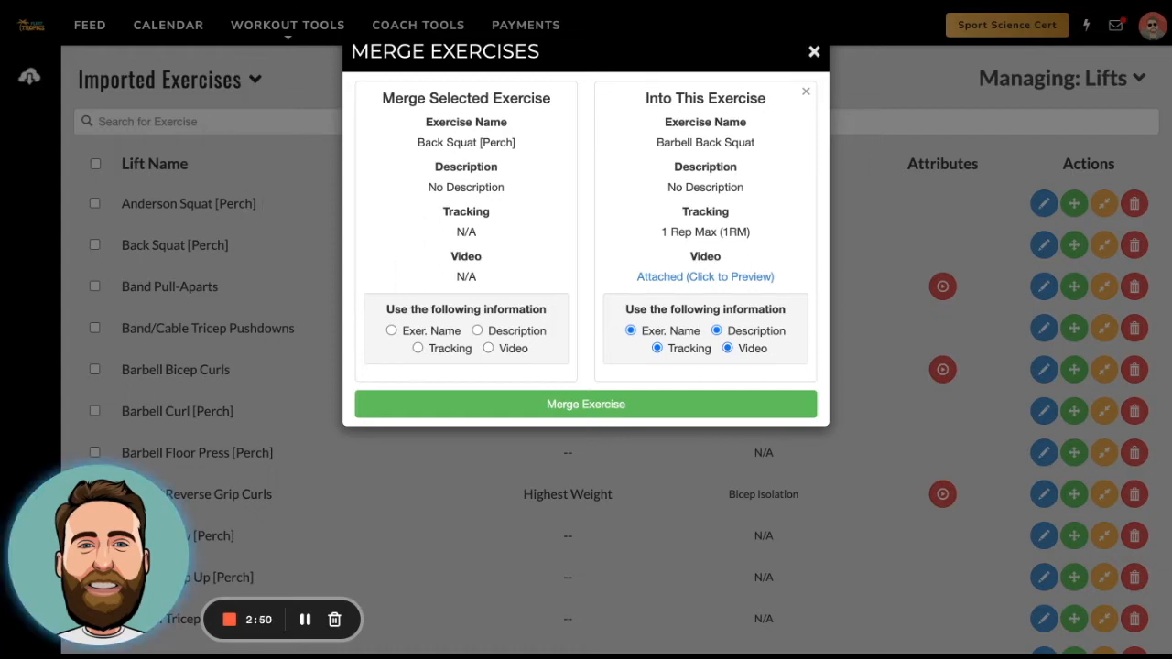
pyautogui.click(586, 405)
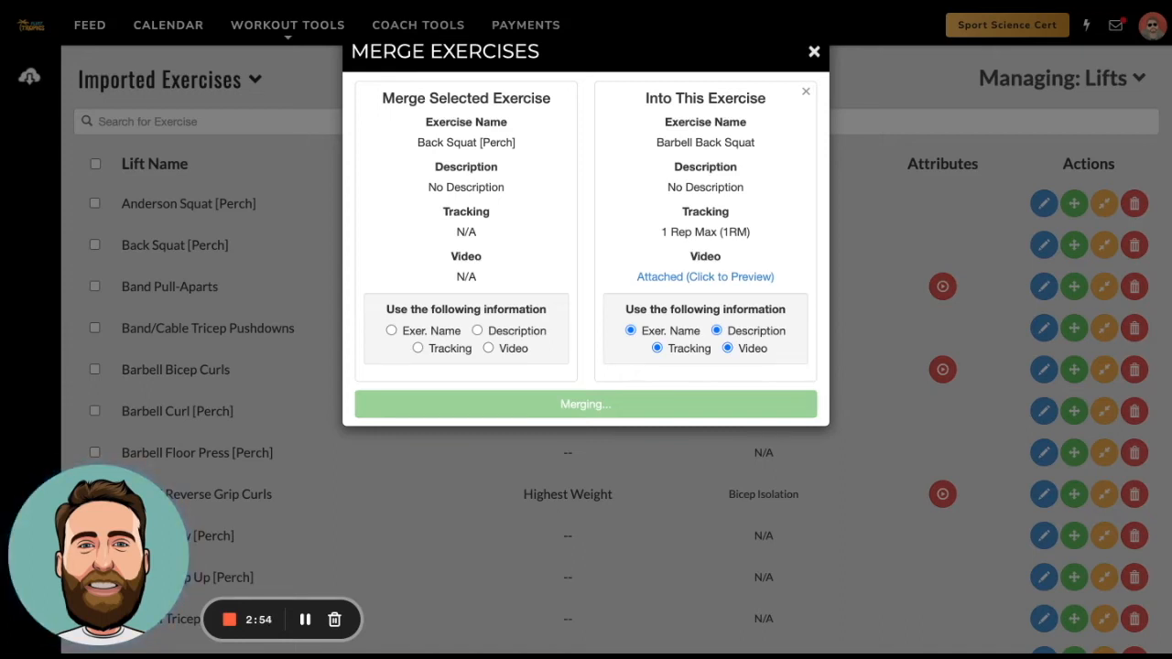
pyautogui.moveTo(46, 88)
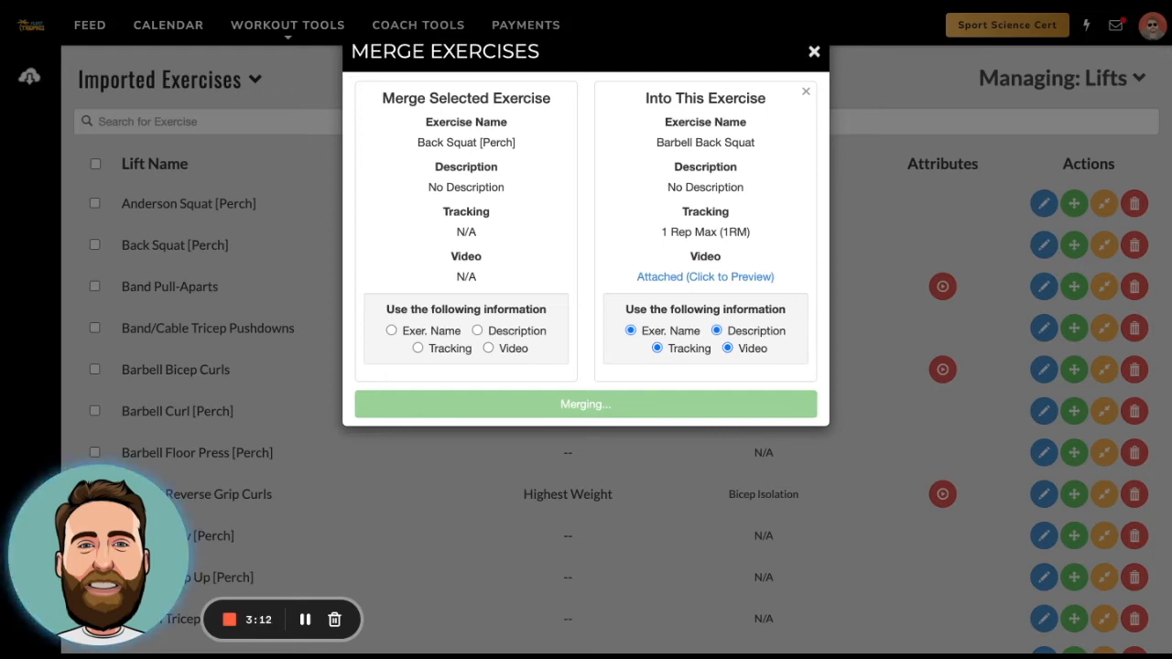
# - Close the merge window and check Back Squat [Perch] is gone from Imported Exercises
pyautogui.click(586, 405)
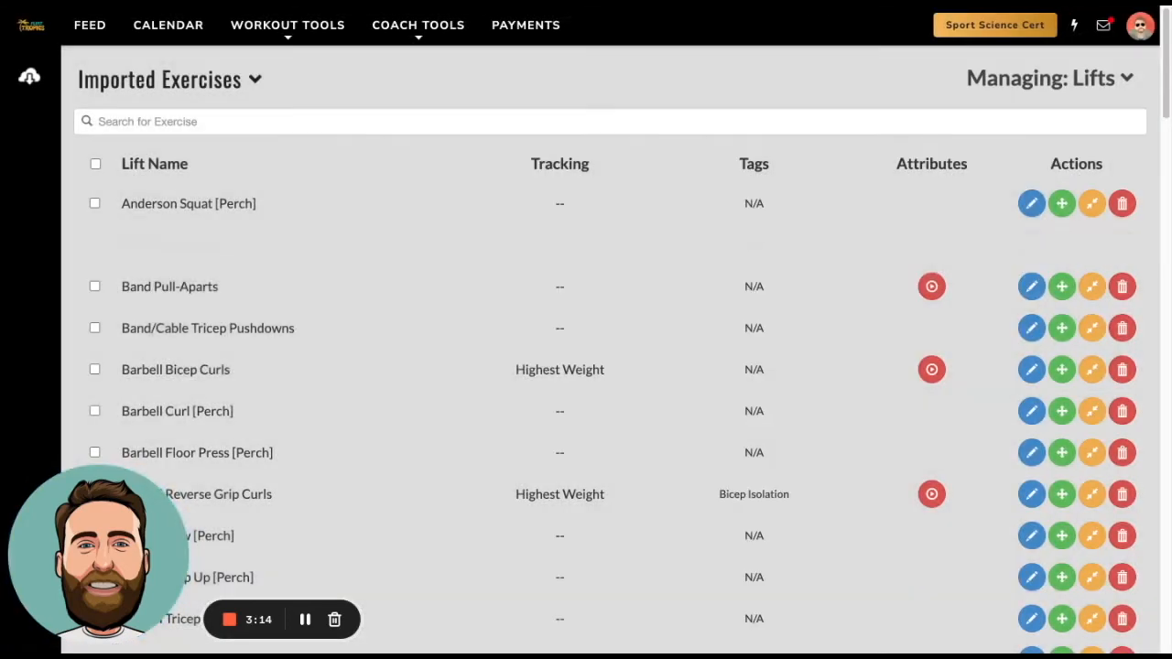
pyautogui.scroll(-3)
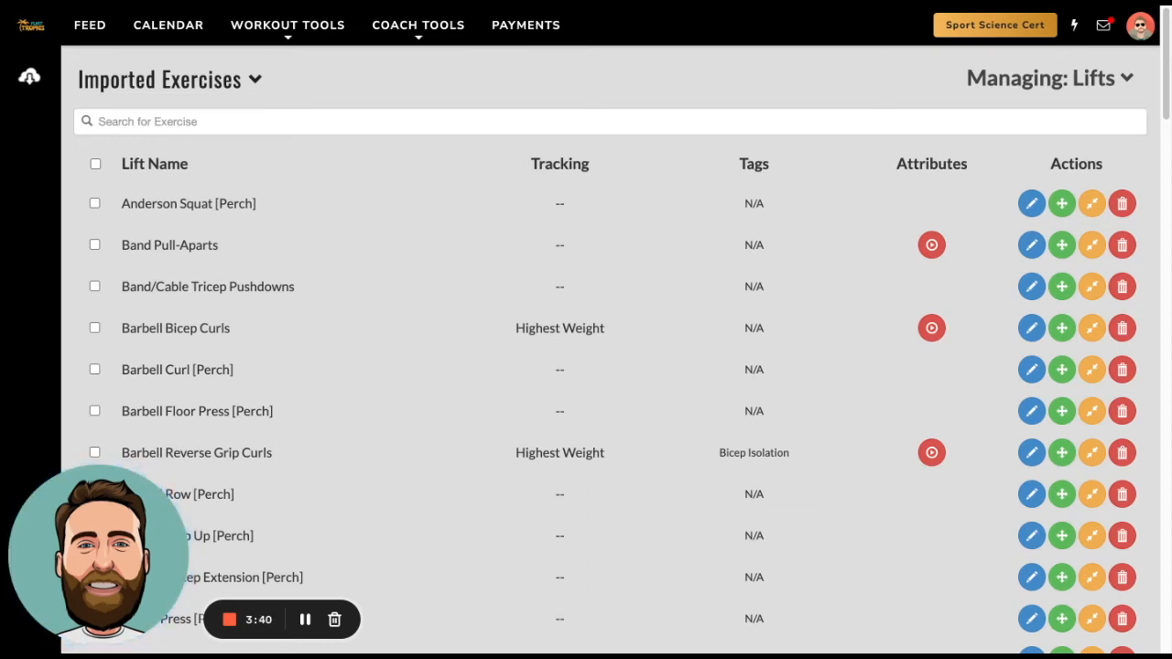
pyautogui.moveTo(304, 619)
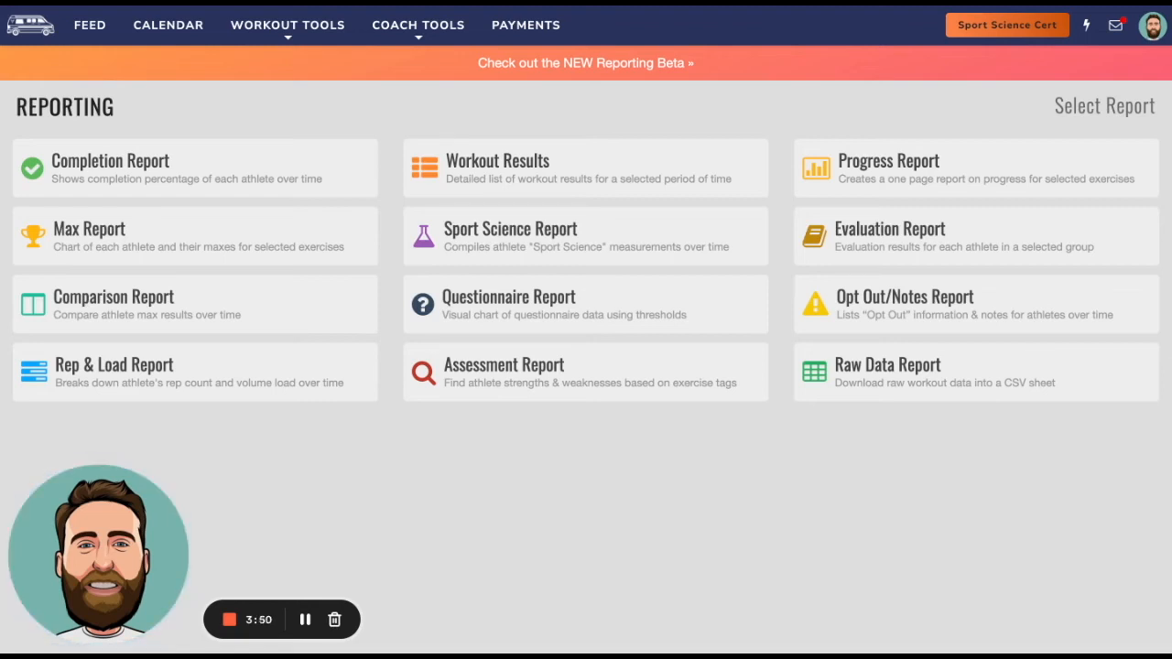
pyautogui.moveTo(584, 169)
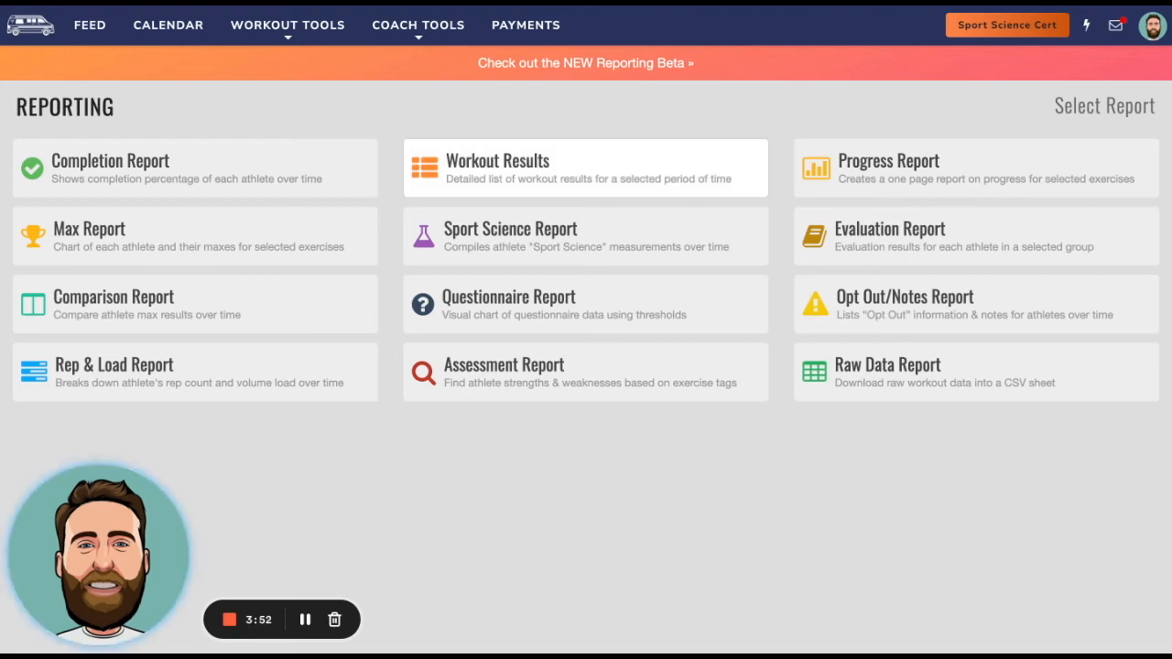
# - Set up a Workout Results report for athlete Perch User starting 2022-01-01
pyautogui.click(584, 169)
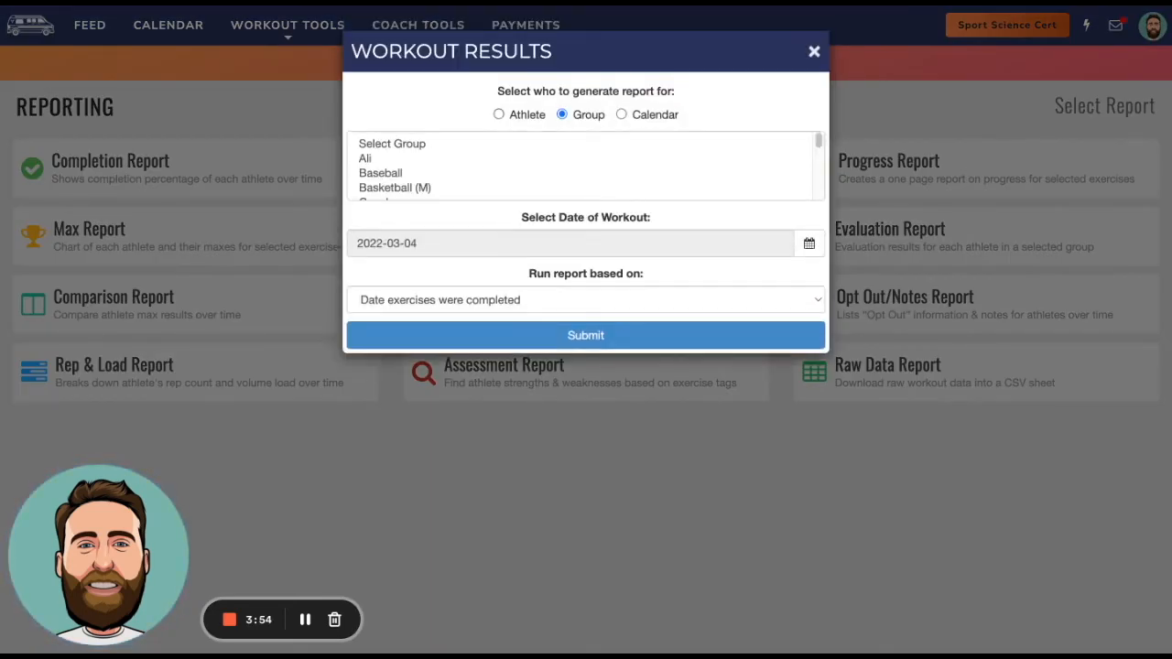
pyautogui.click(498, 114)
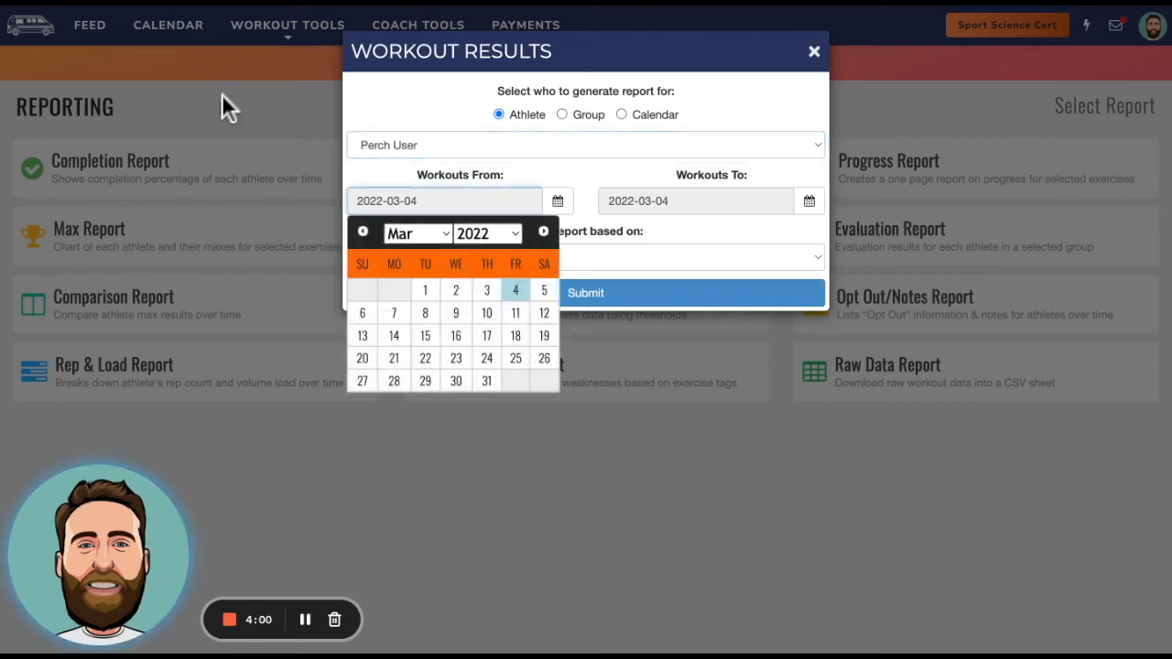
pyautogui.click(363, 231)
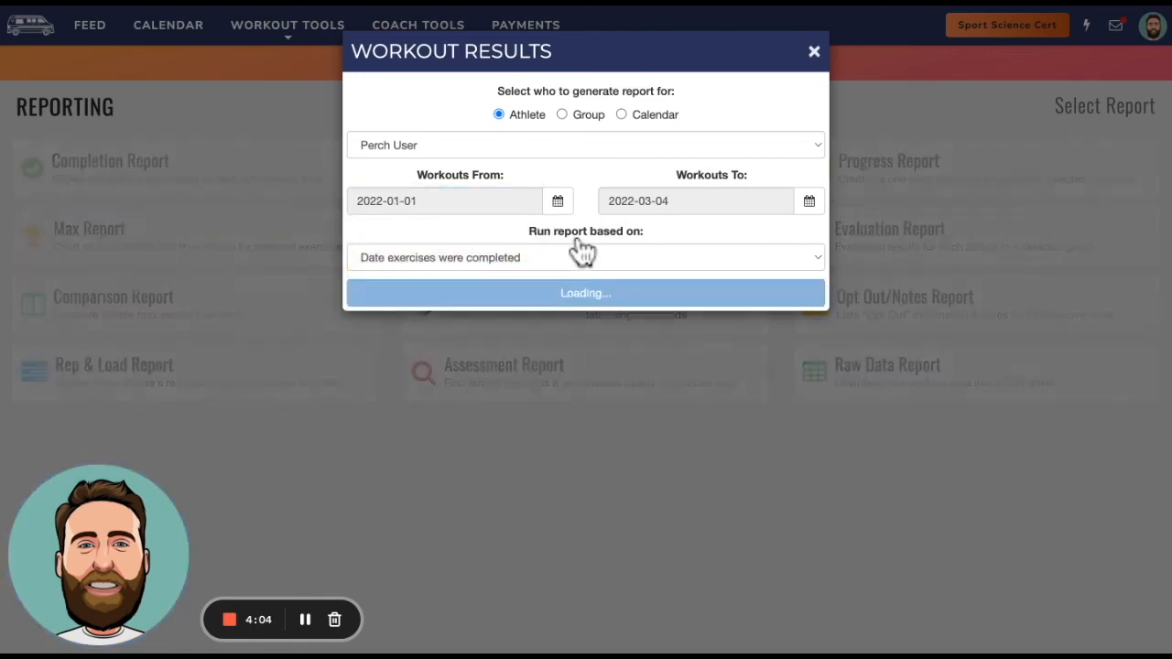
# - Generate the report and review Perch velocity and power data for Back Squat and Military Press sets
pyautogui.click(586, 293)
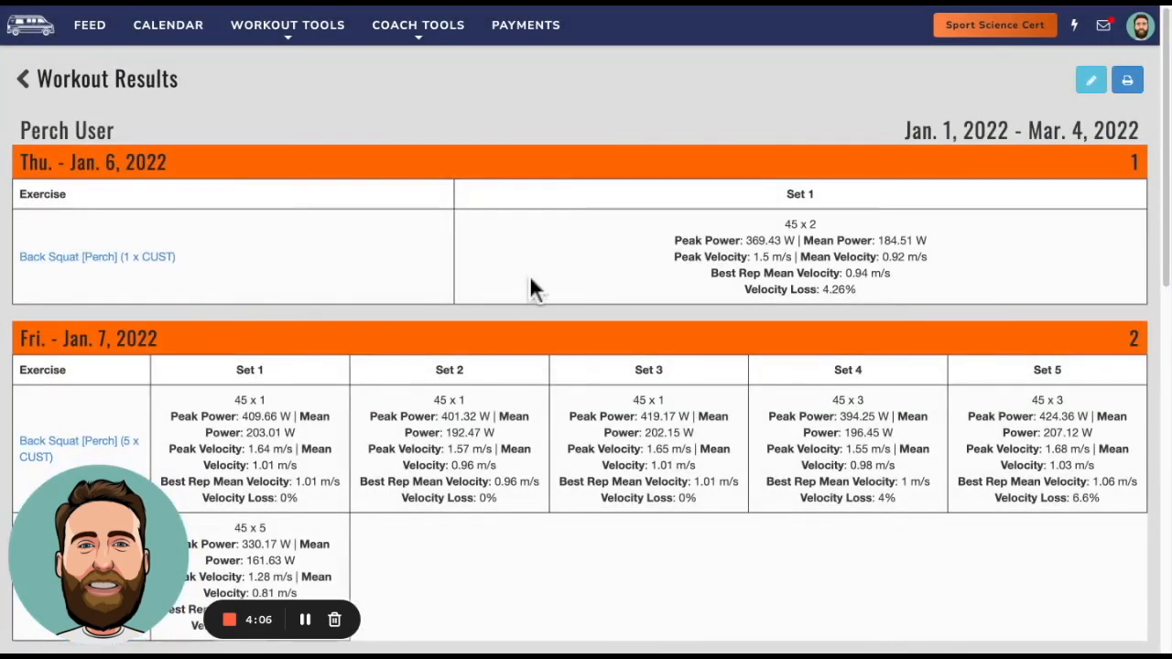
pyautogui.scroll(-3)
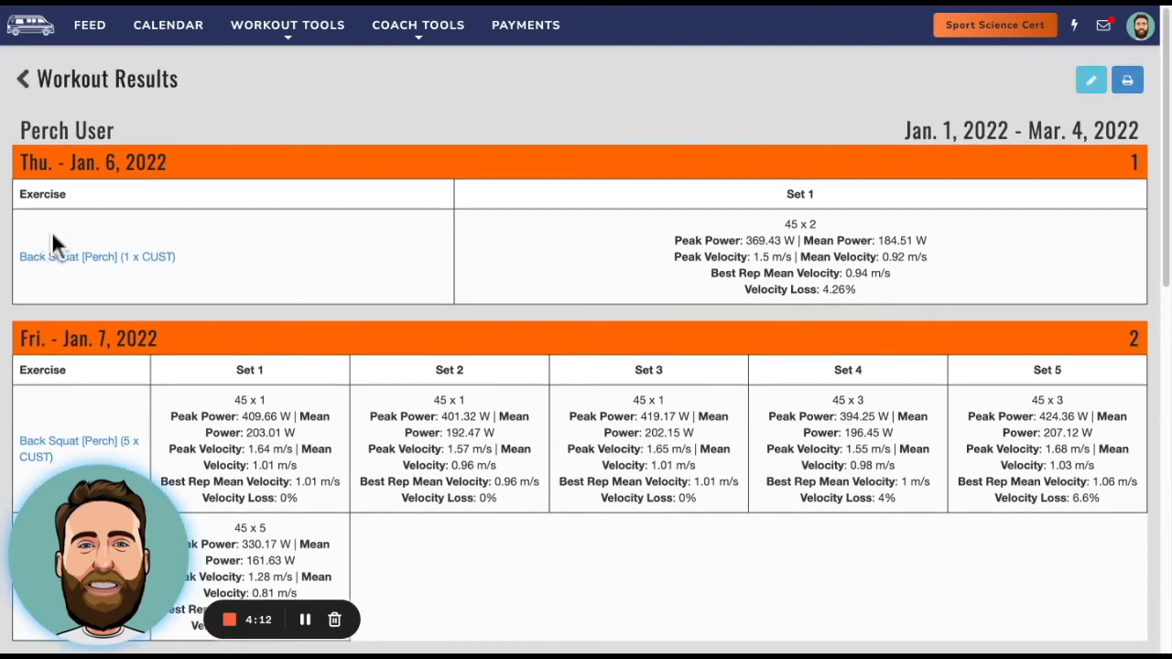
pyautogui.moveTo(64, 257)
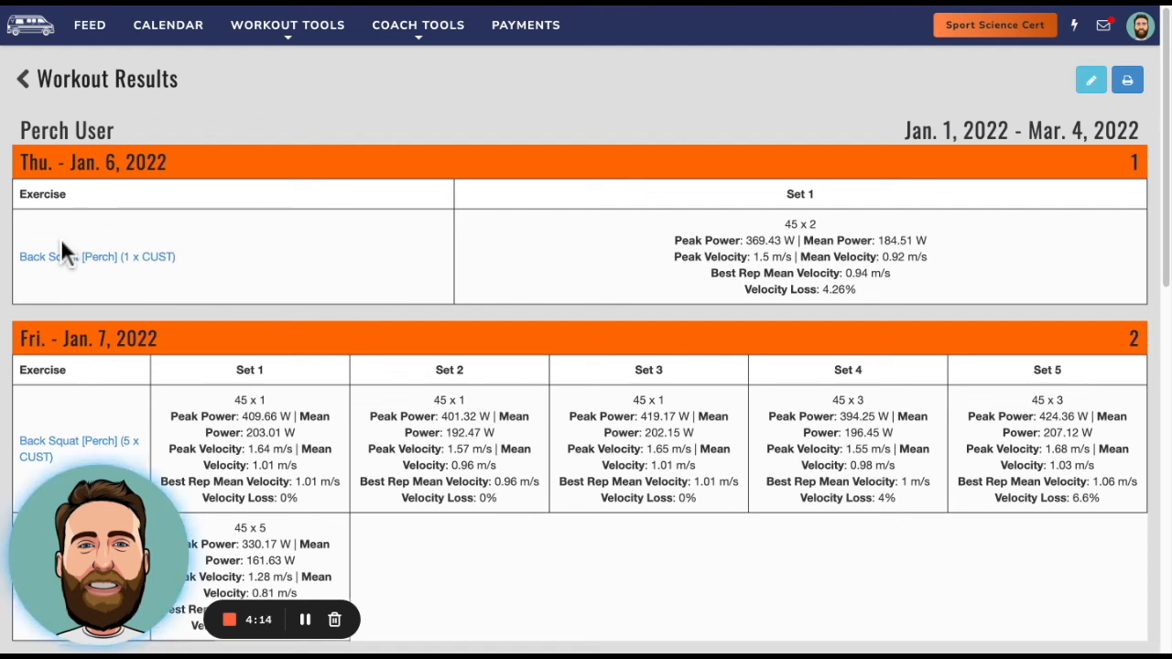
pyautogui.moveTo(216, 125)
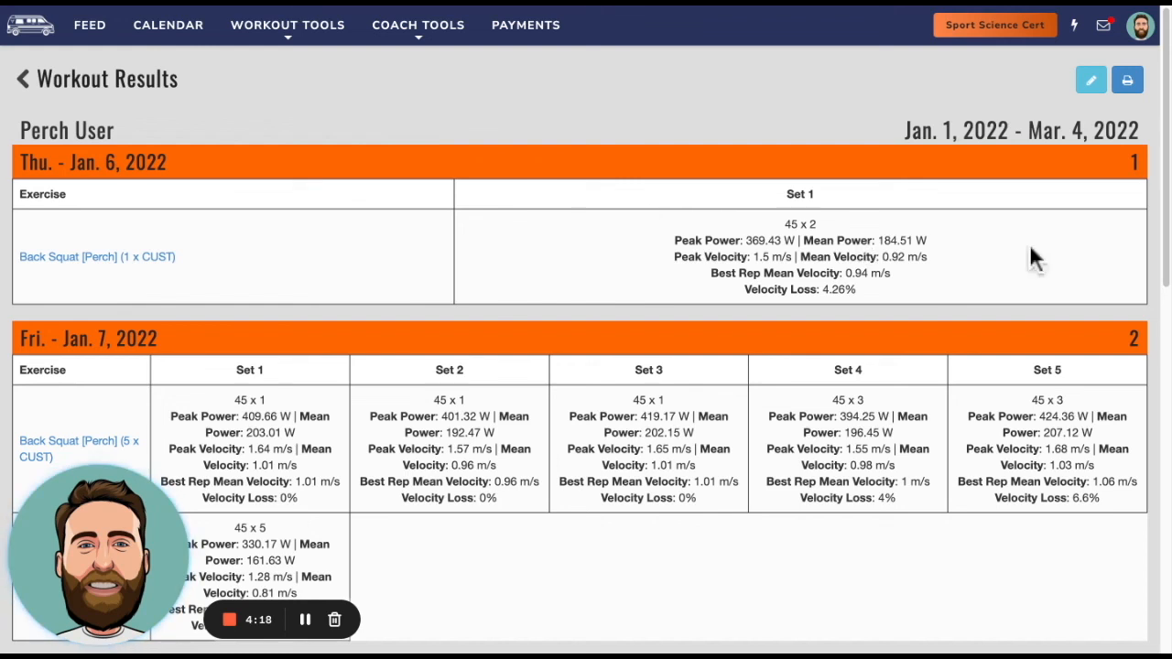
pyautogui.moveTo(1161, 245)
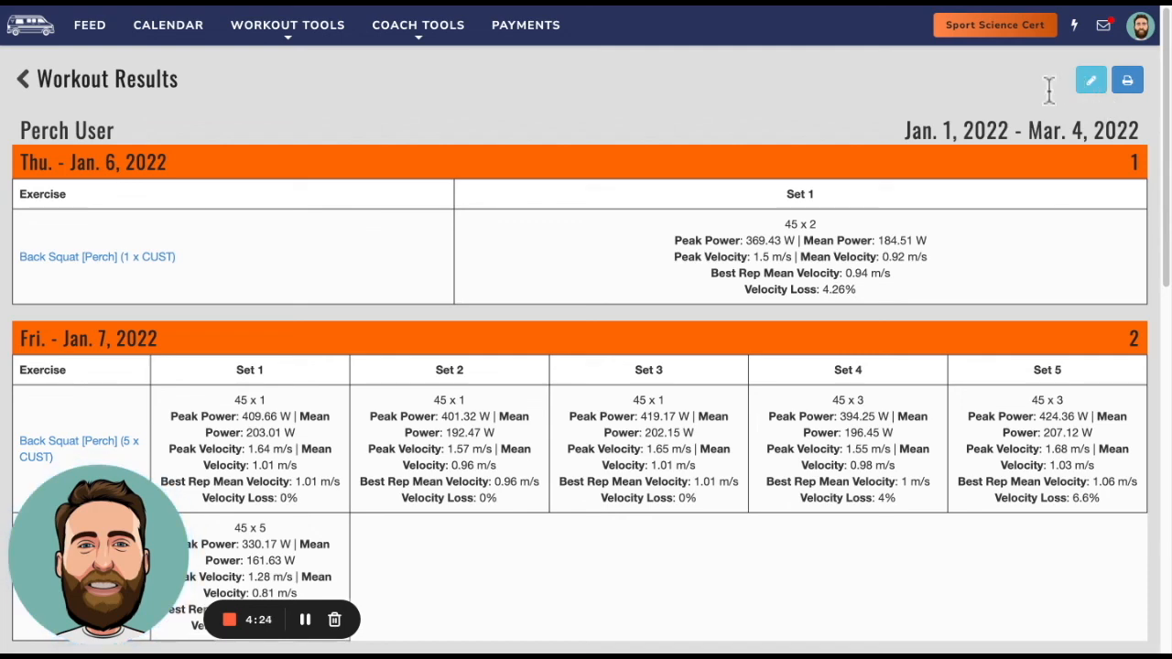
pyautogui.moveTo(929, 172)
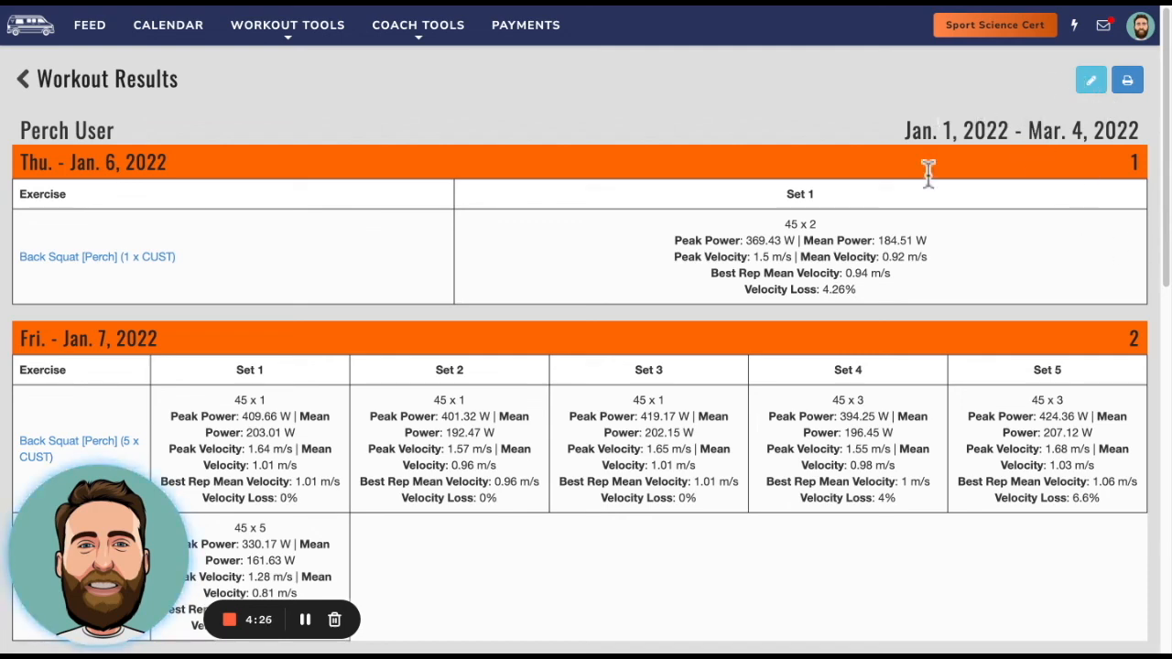
pyautogui.scroll(-3)
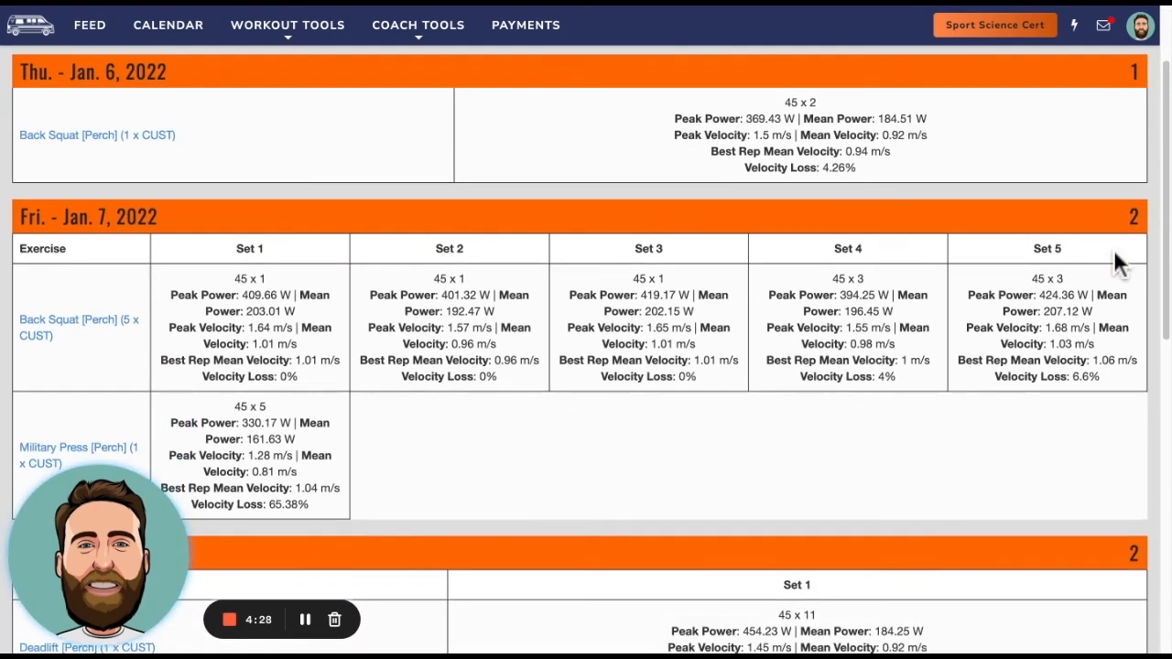
pyautogui.scroll(3)
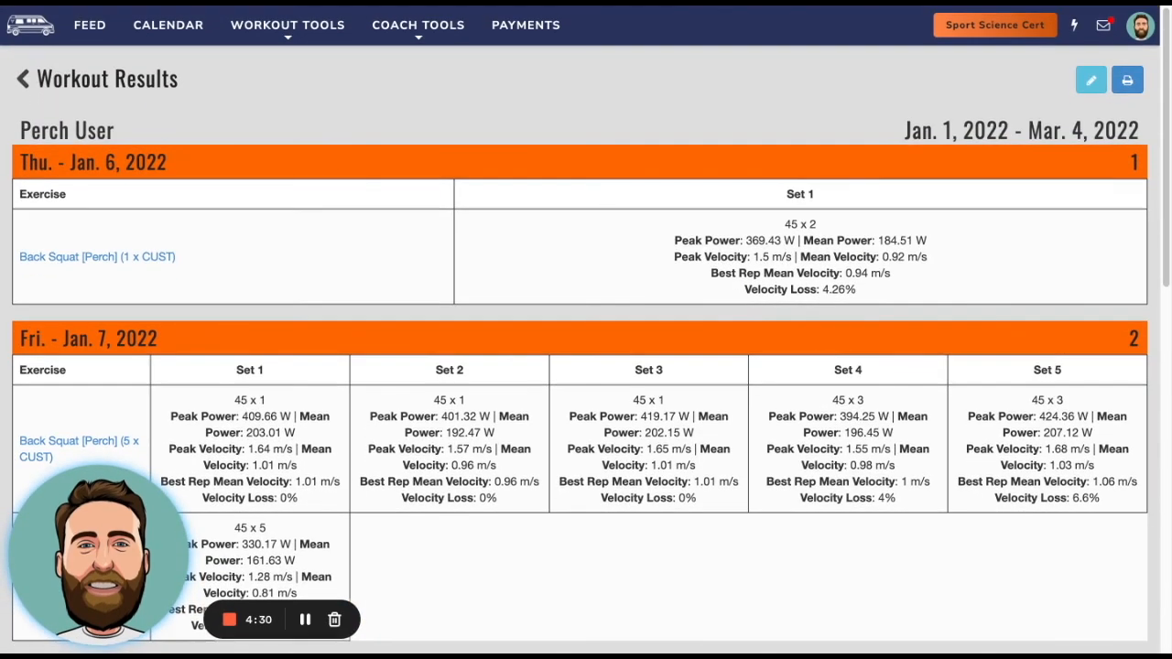
pyautogui.moveTo(644, 198)
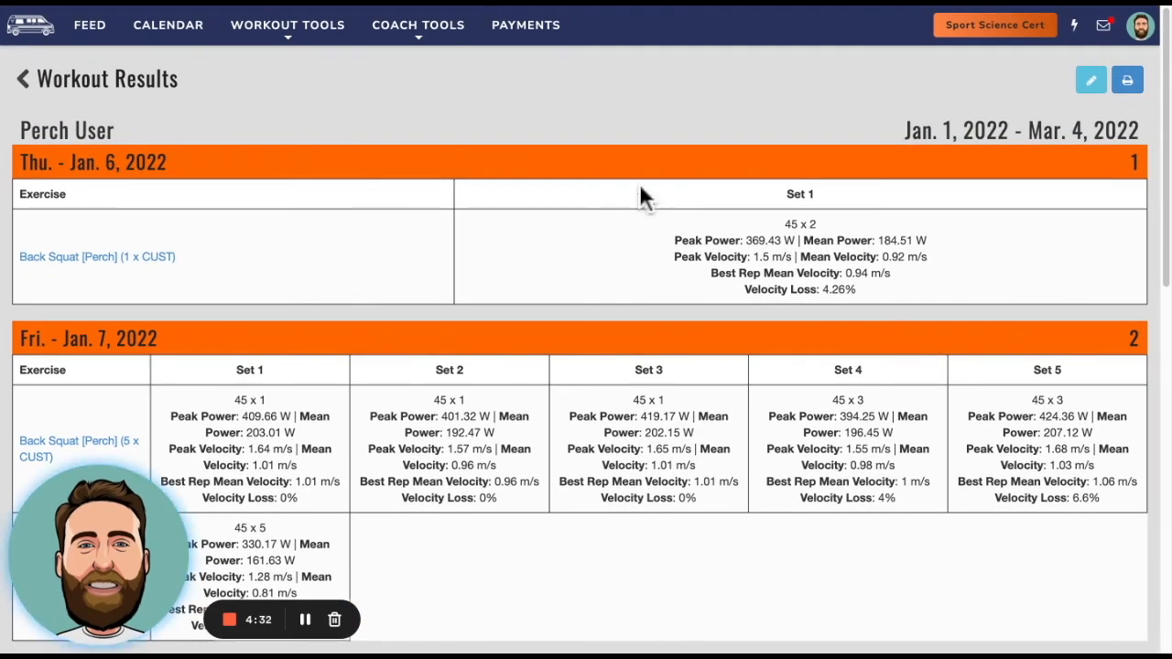
pyautogui.moveTo(641, 200)
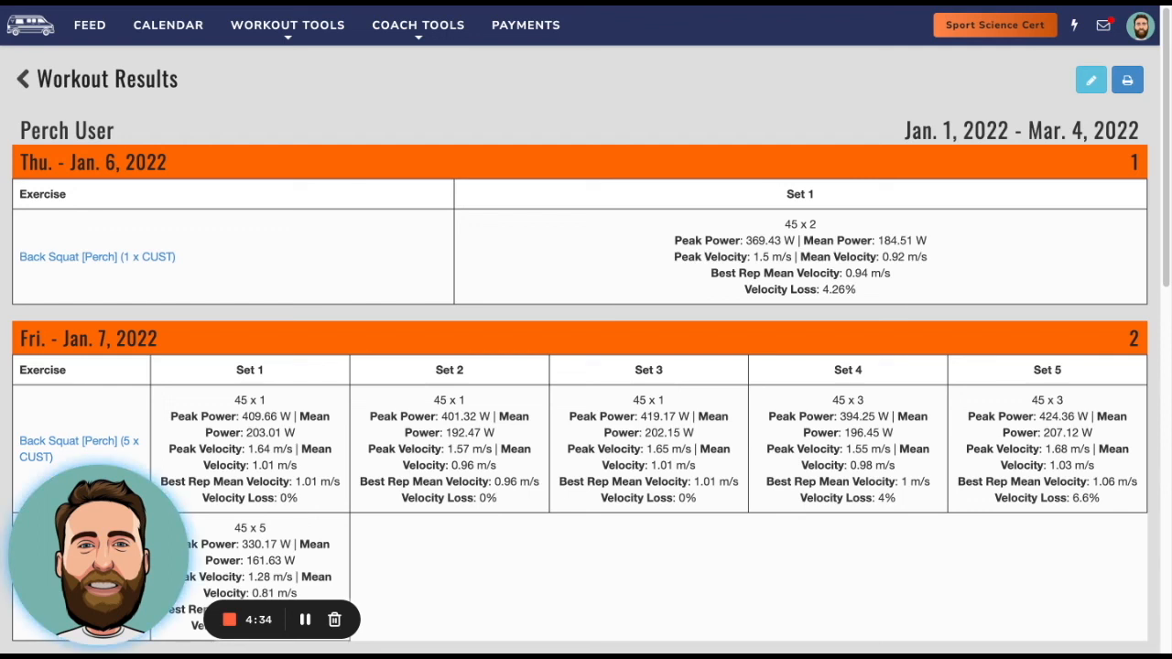